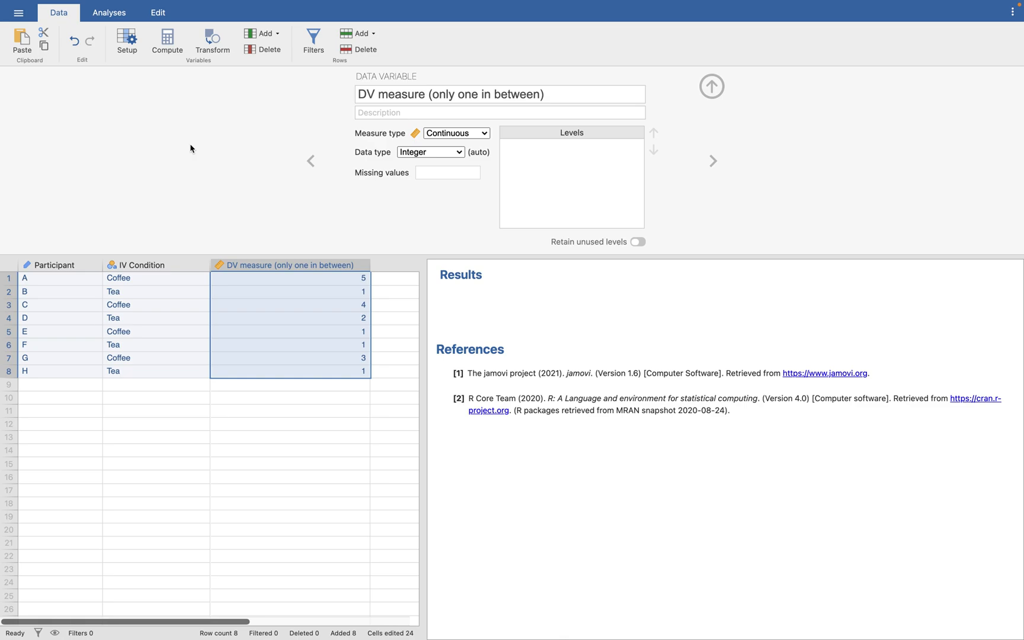
pyautogui.moveTo(240, 386)
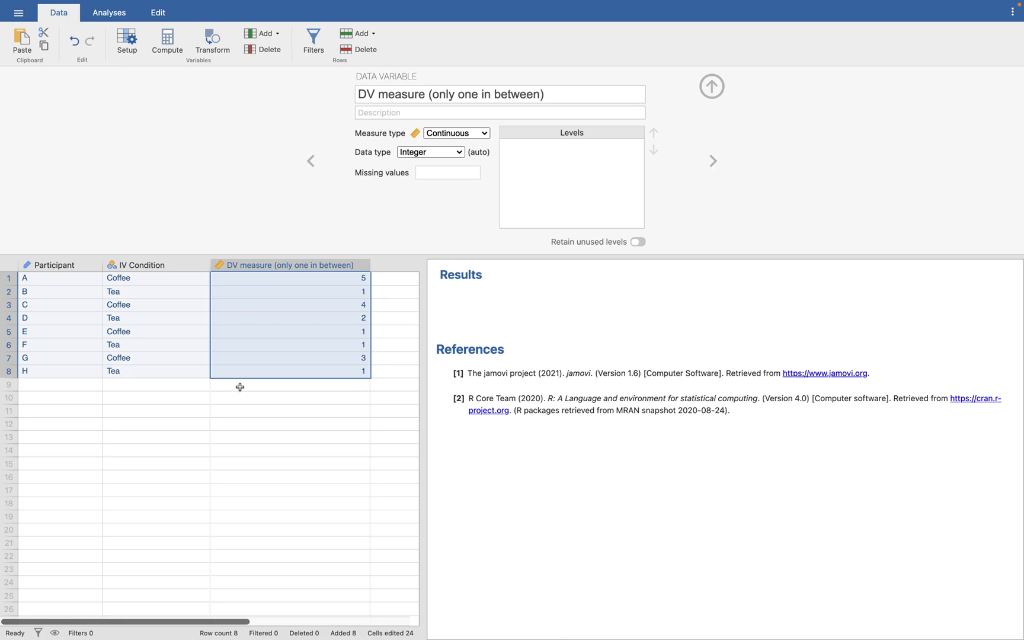
# - Deselect the DV measure column and select the IV Condition header to show its Coffee/Tea levels
pyautogui.click(290, 397)
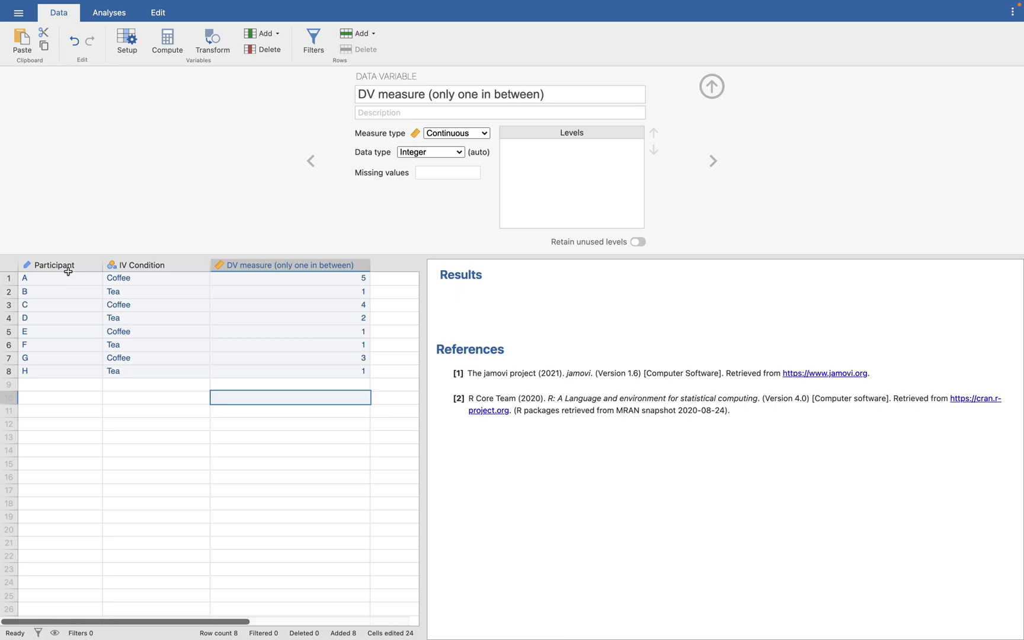
pyautogui.moveTo(57, 276)
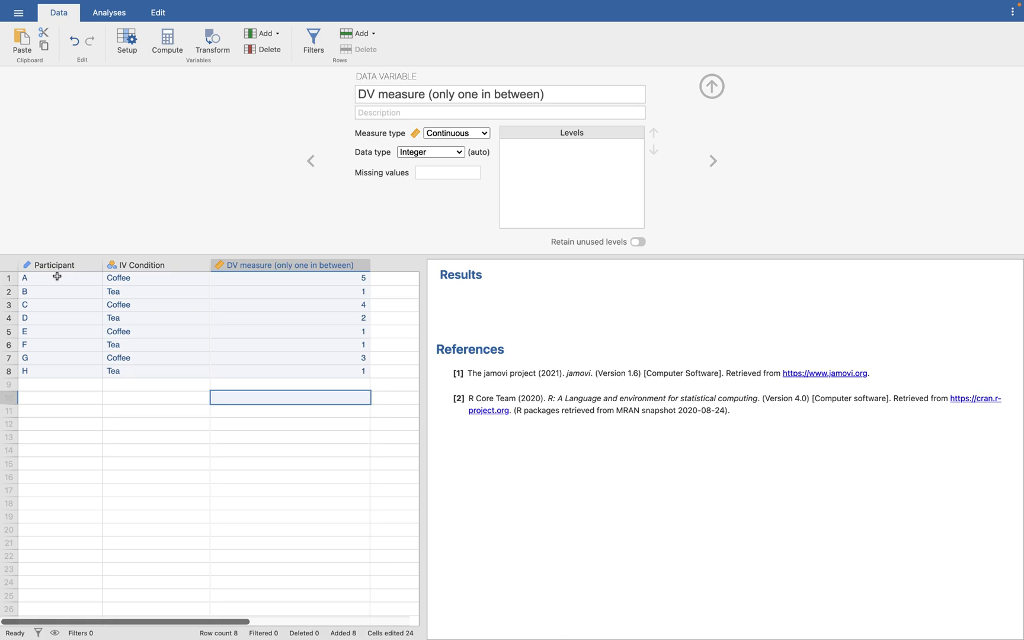
pyautogui.moveTo(350, 277)
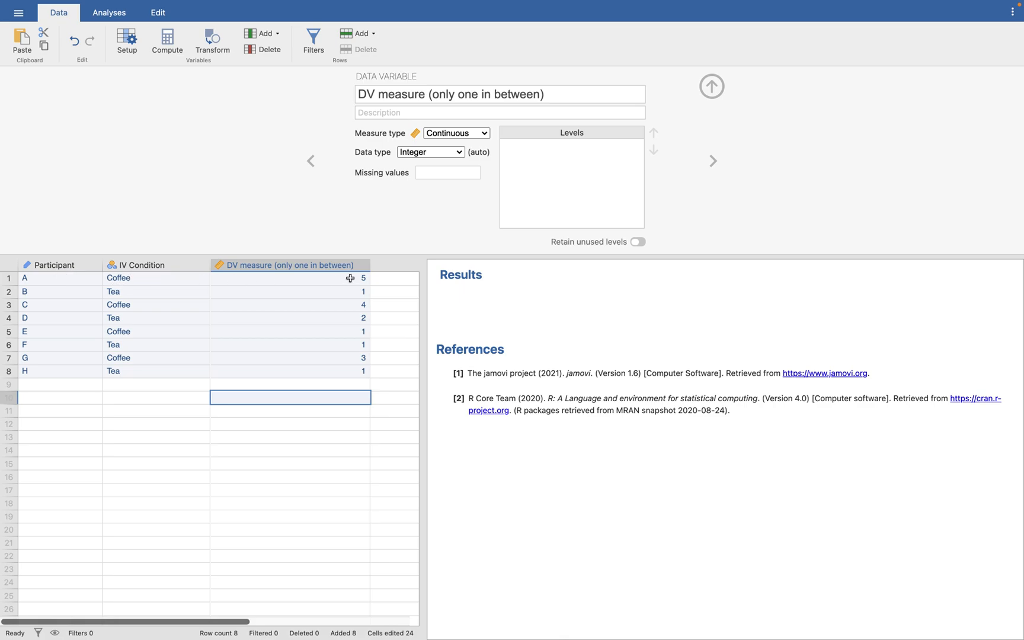
pyautogui.moveTo(56, 301)
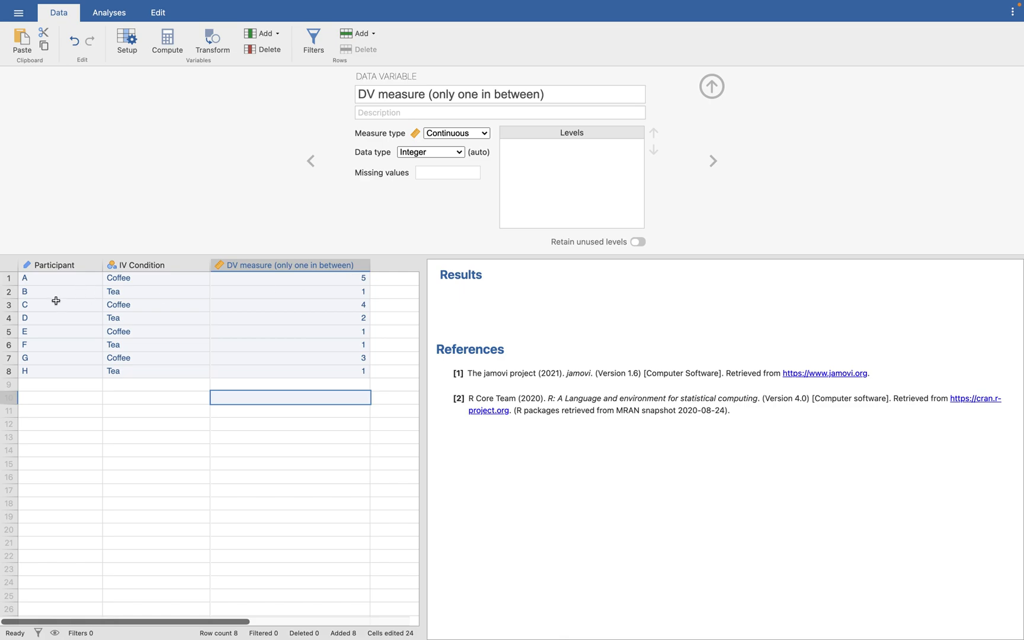
pyautogui.moveTo(219, 279)
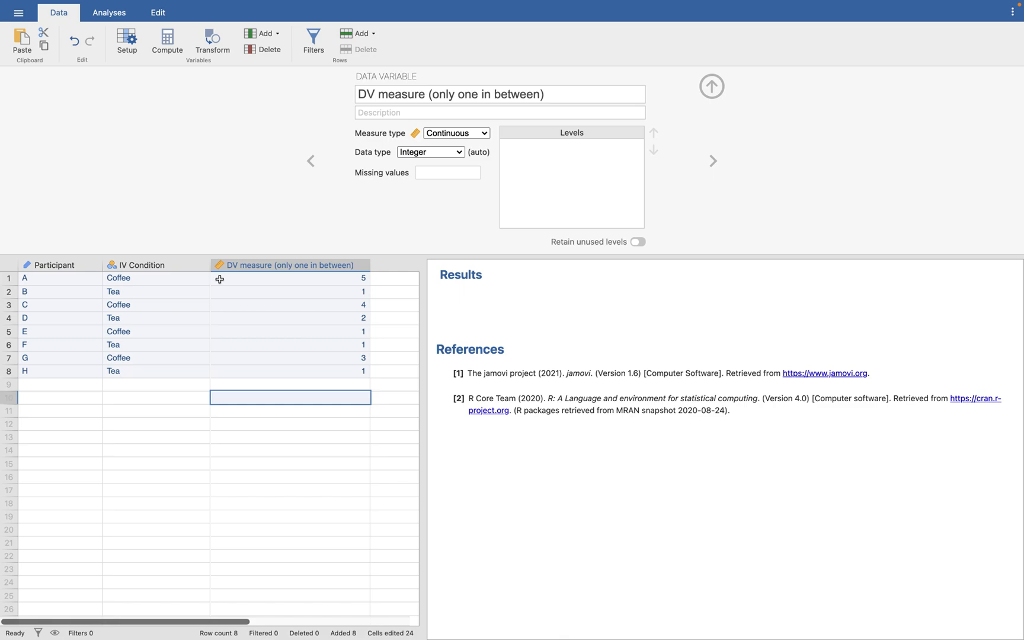
pyautogui.moveTo(107, 278)
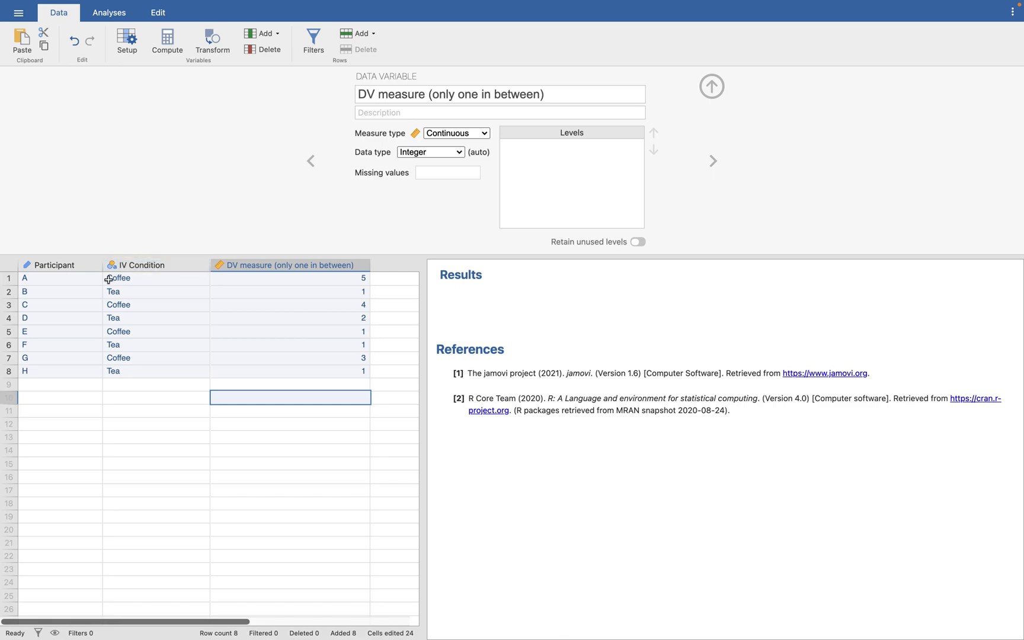
pyautogui.moveTo(237, 288)
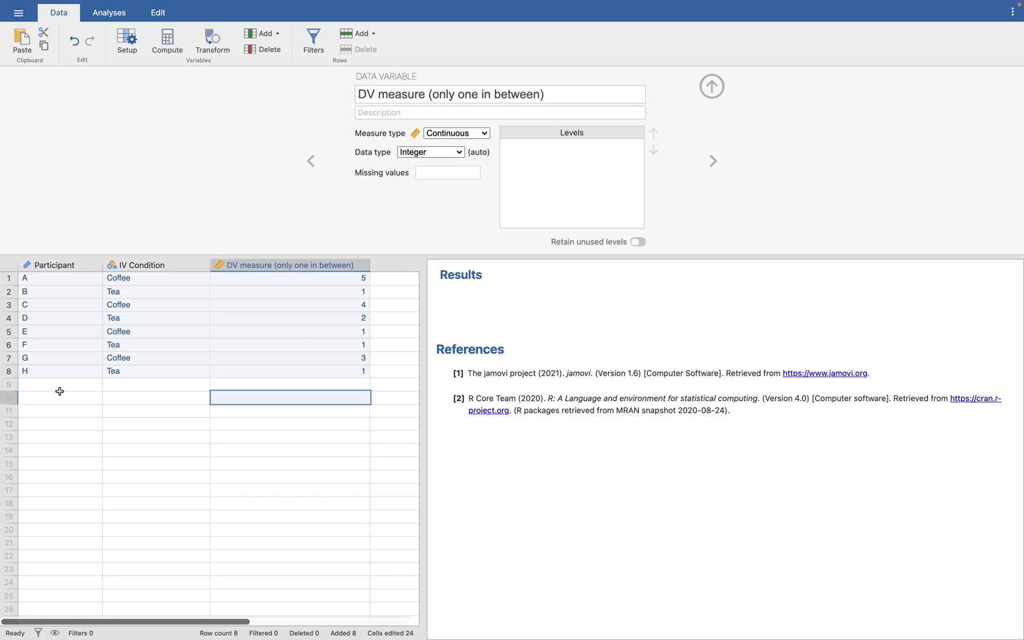
pyautogui.click(156, 264)
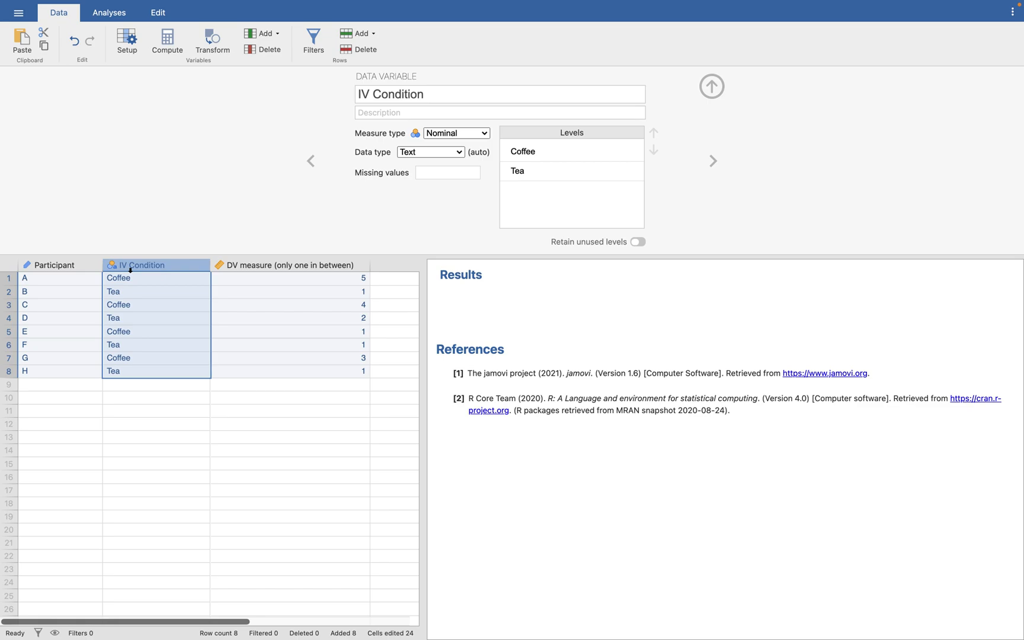
# - Keep IV Condition nominal, nudge Coffee down then back above Tea, and select DV measure
pyautogui.click(456, 133)
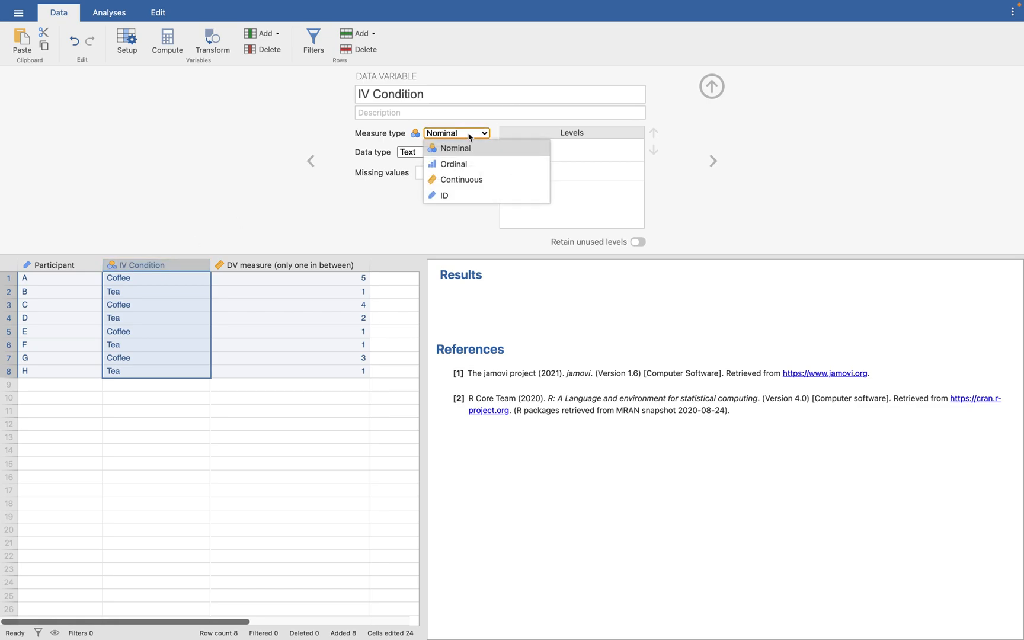
pyautogui.click(453, 148)
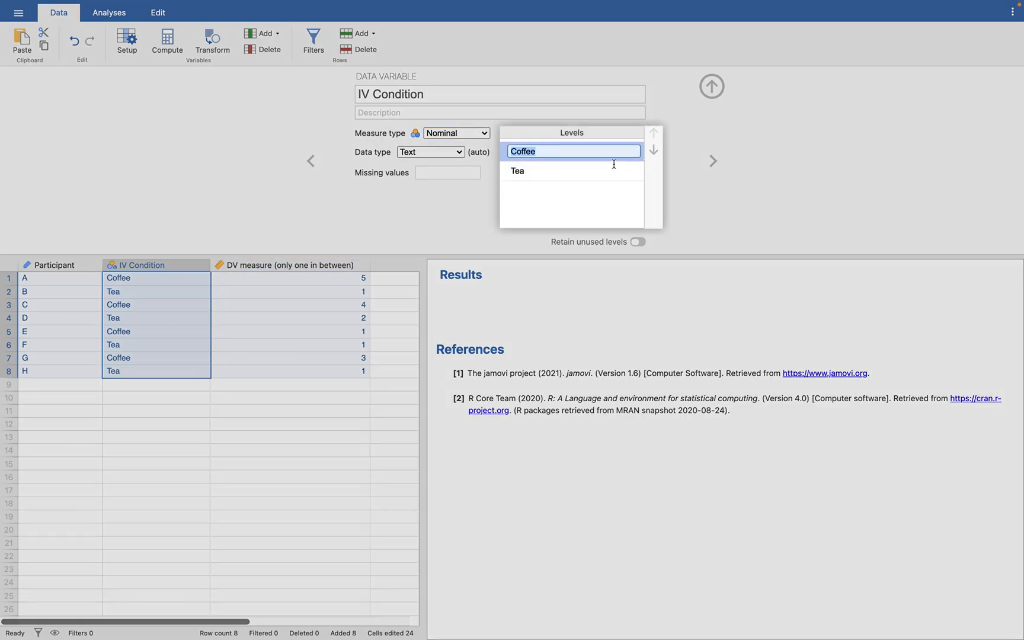
pyautogui.click(653, 150)
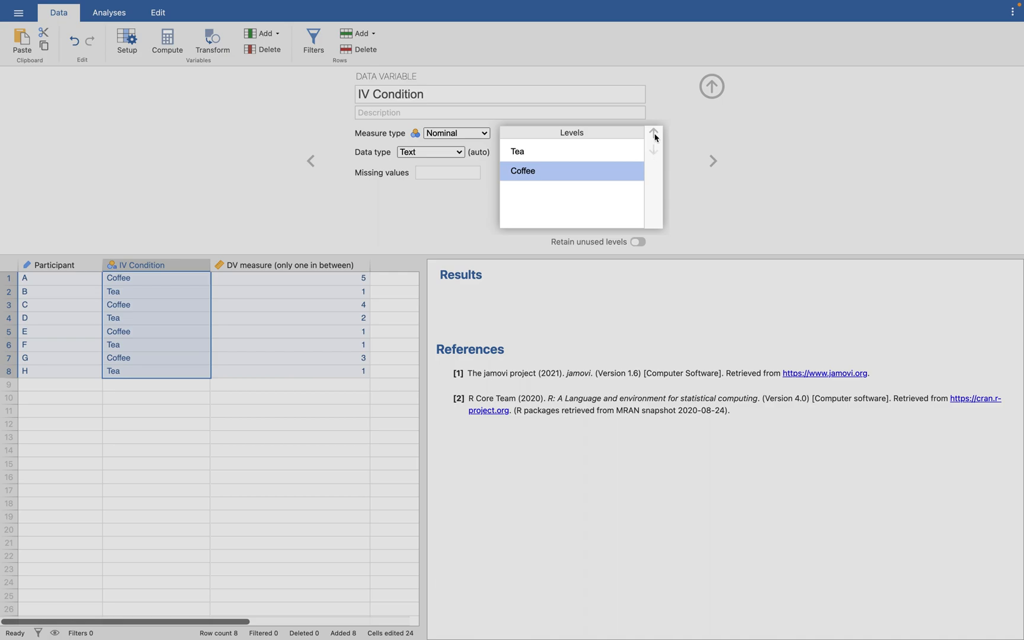
pyautogui.click(653, 133)
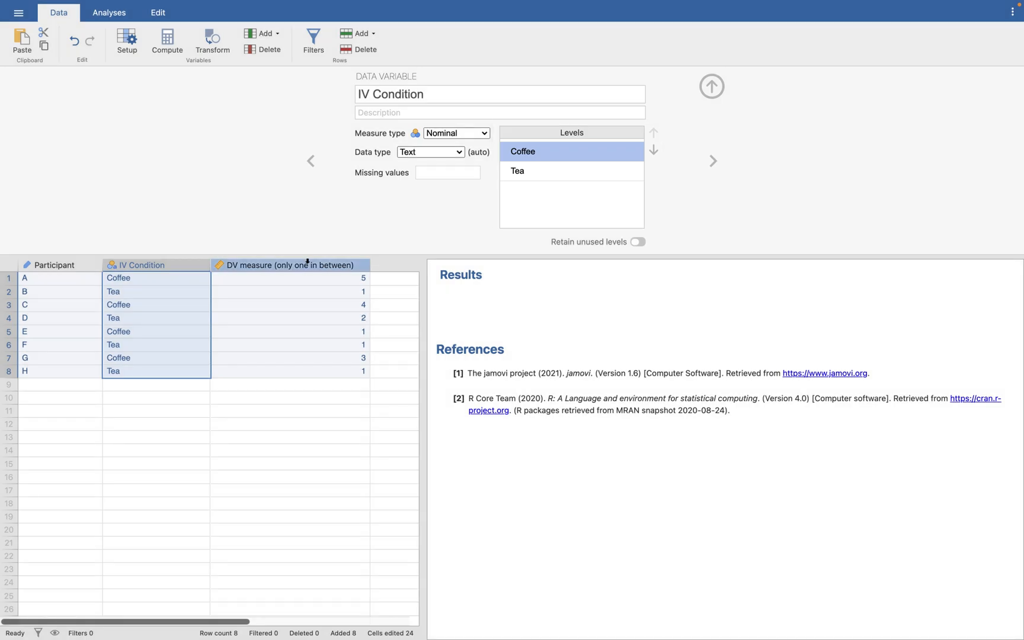
pyautogui.click(289, 264)
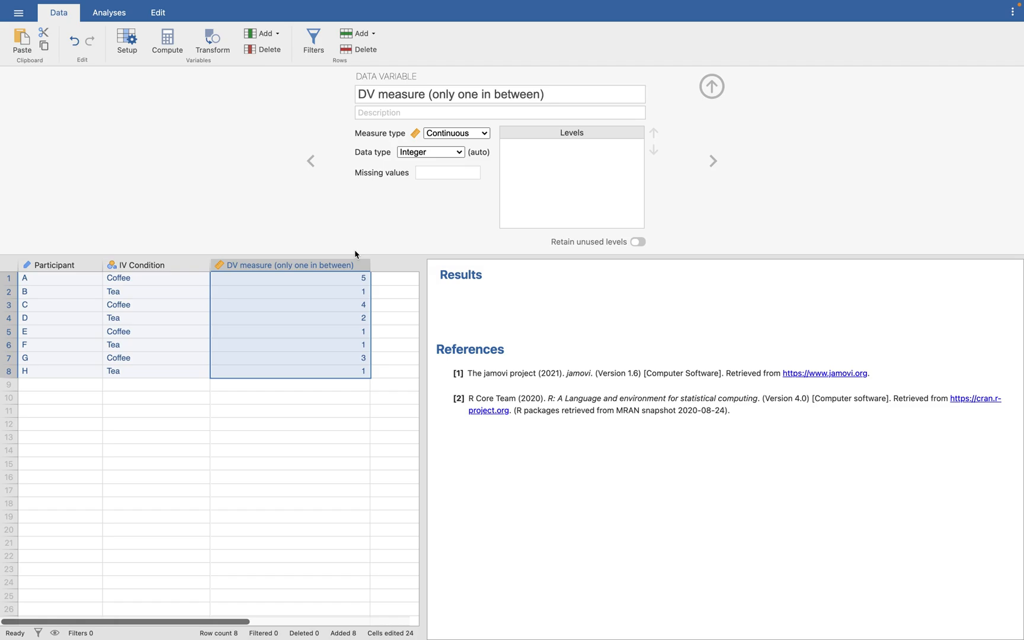
pyautogui.moveTo(330, 244)
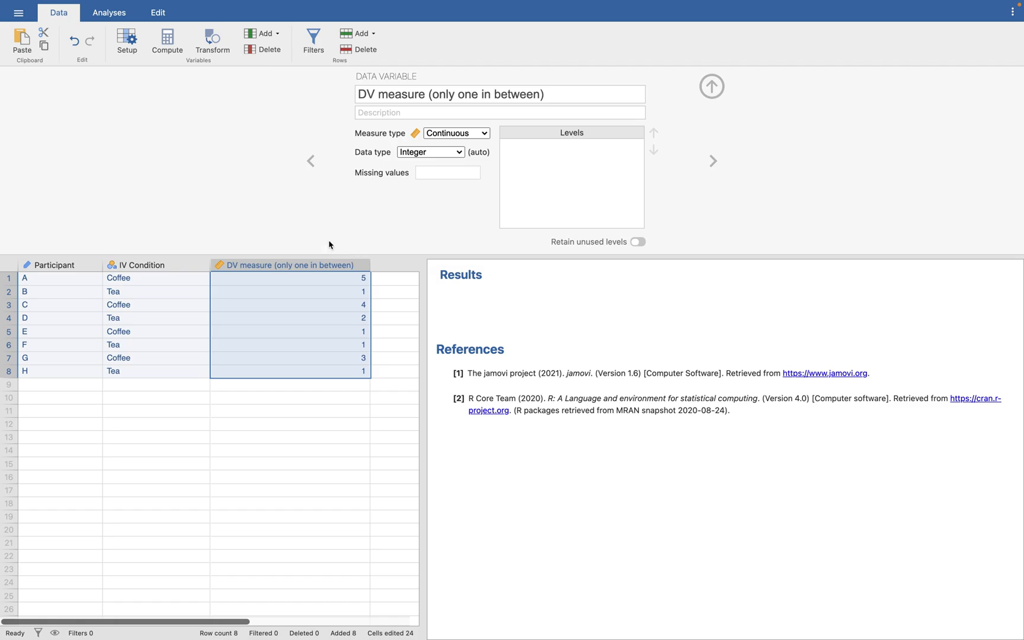
# - Start an Independent Samples T-Test from the Analyses T-Tests menu
pyautogui.click(108, 12)
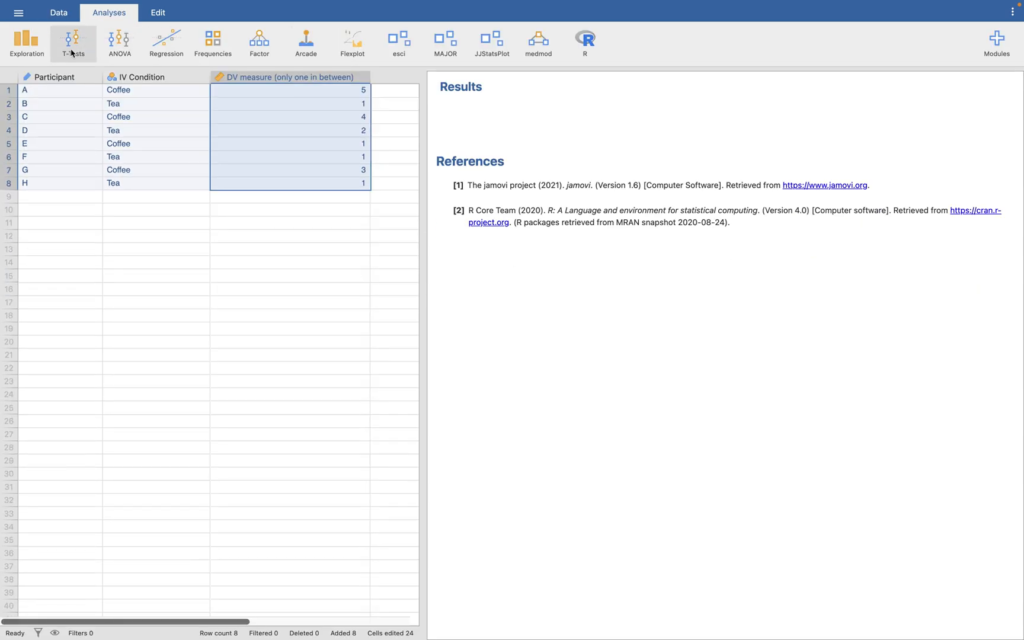
pyautogui.click(73, 43)
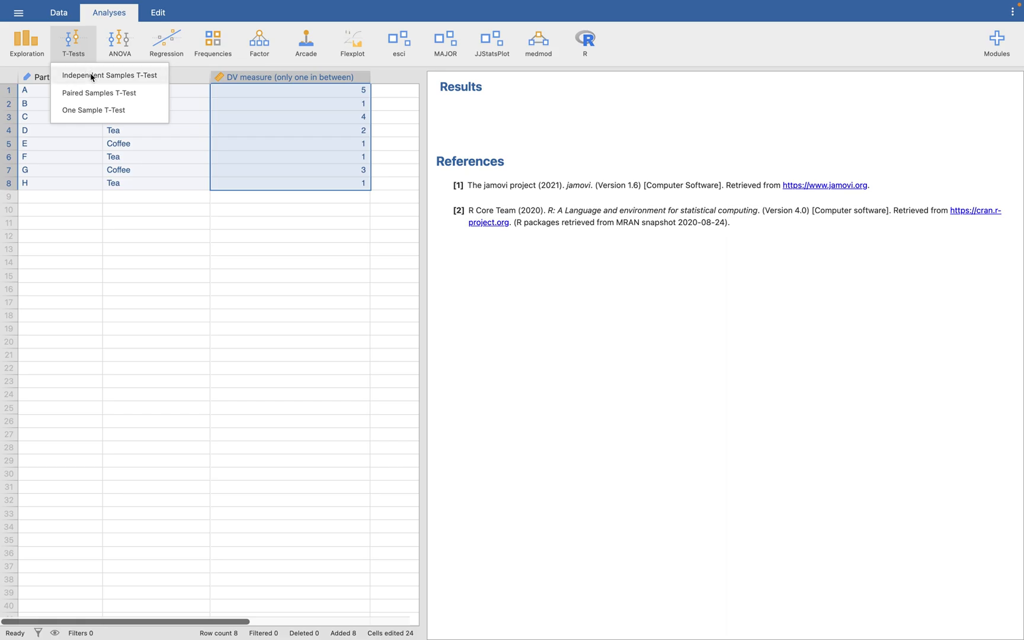
pyautogui.click(111, 74)
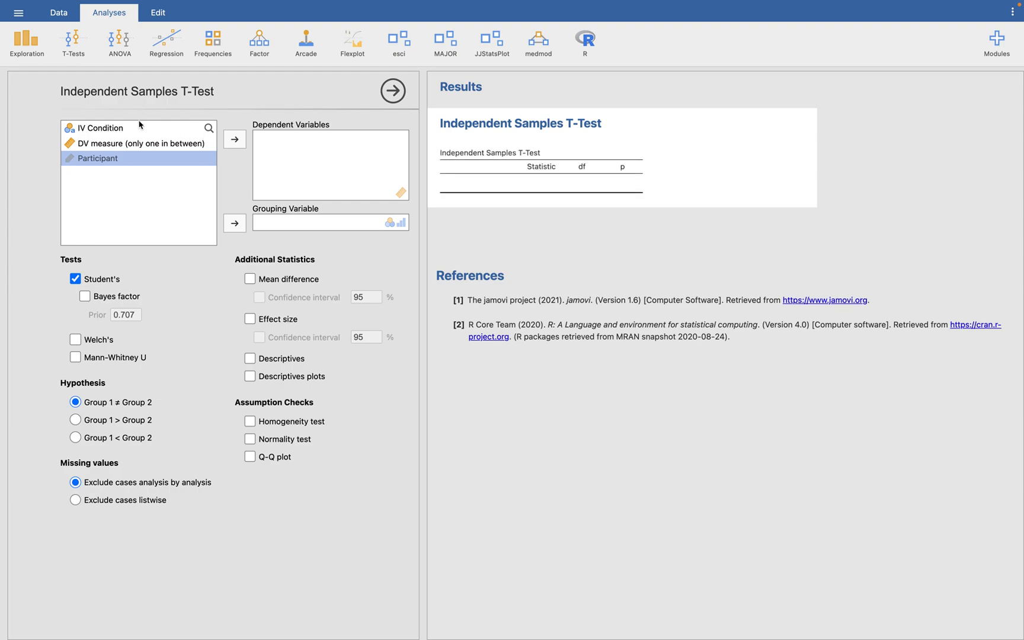
# - Assign DV measure as dependent variable and IV Condition as grouping variable (t = 2.248, p = 0.066)
pyautogui.click(234, 139)
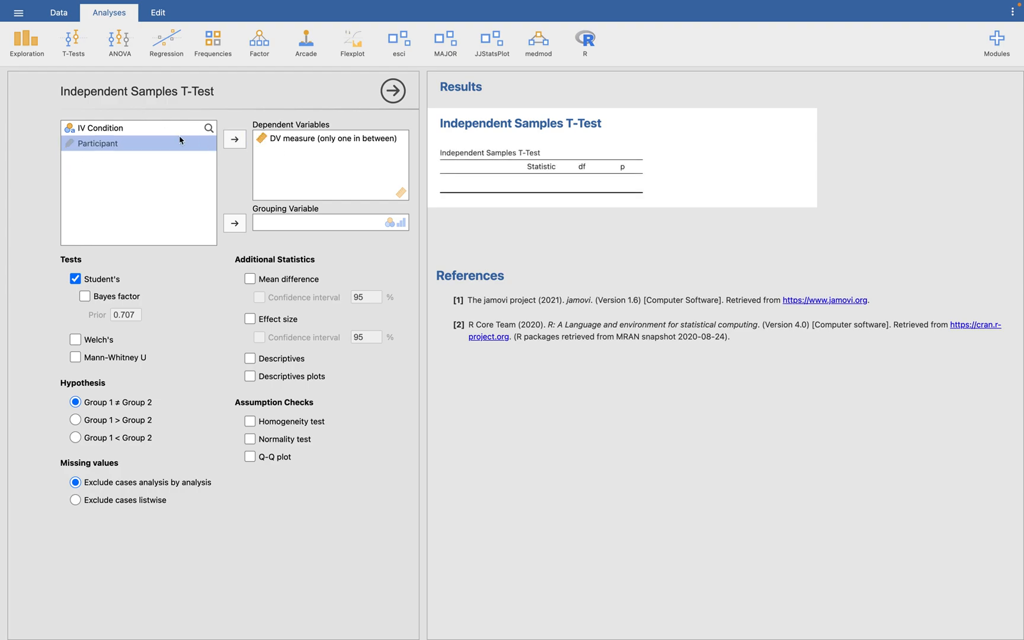
pyautogui.click(234, 222)
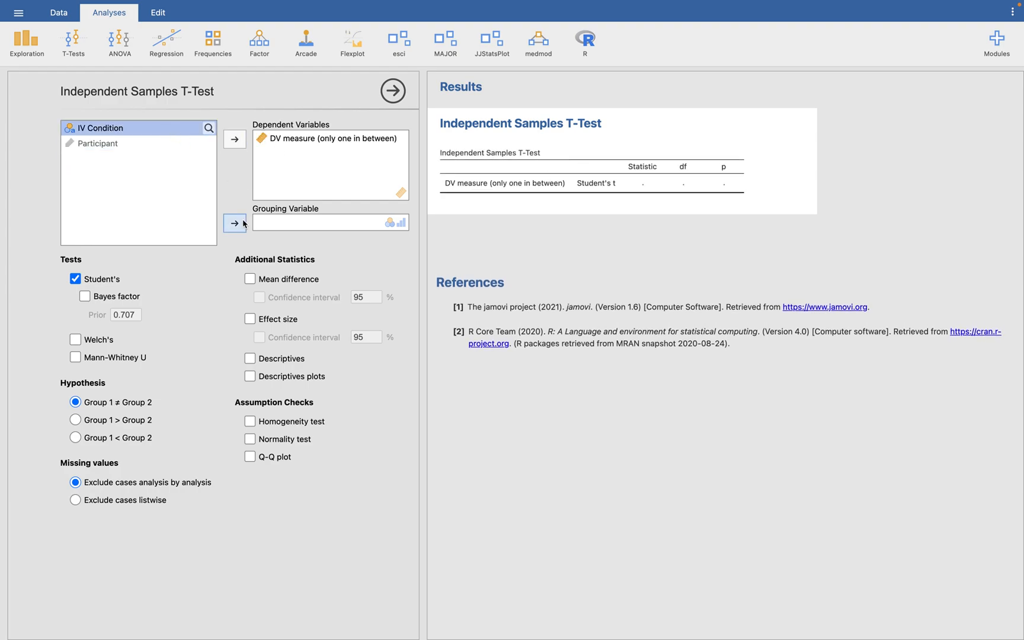
pyautogui.click(234, 223)
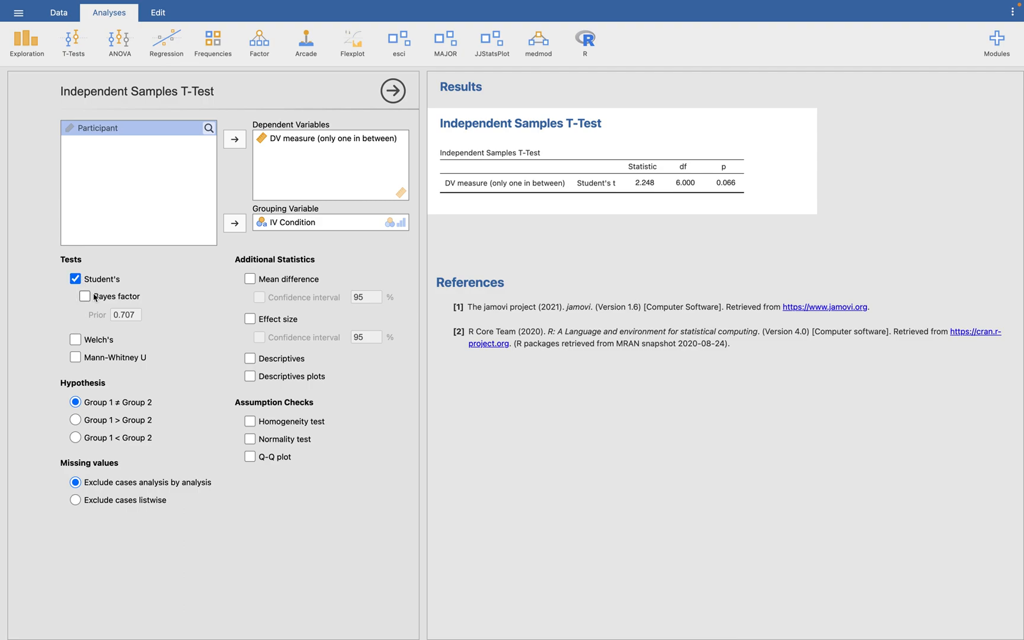
# - Enable Mann-Whitney U, effect size, descriptives table and descriptives plots, then return to the Data view
pyautogui.click(75, 357)
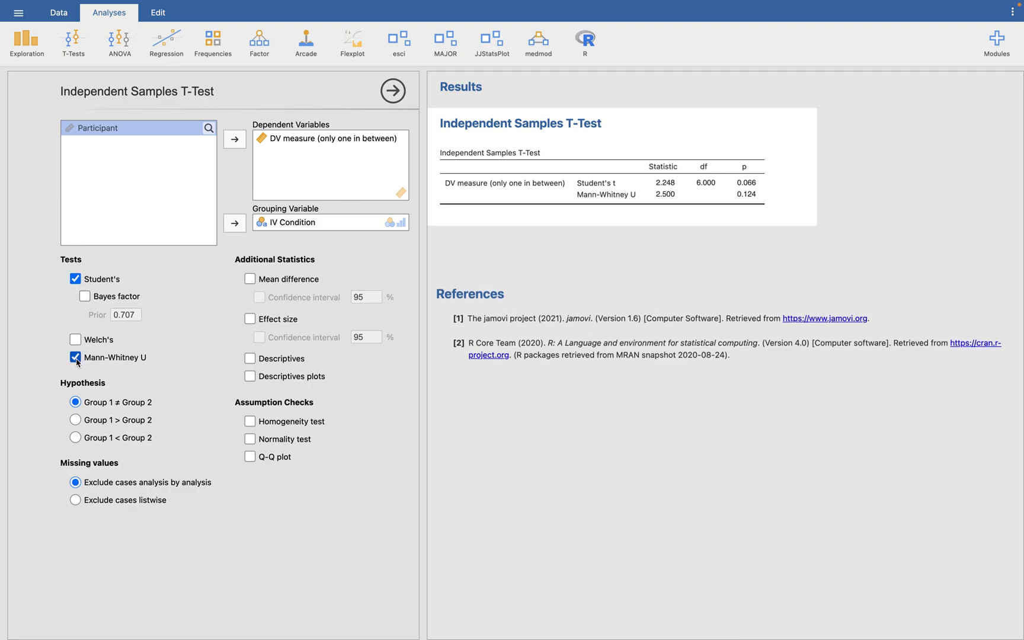
pyautogui.click(75, 356)
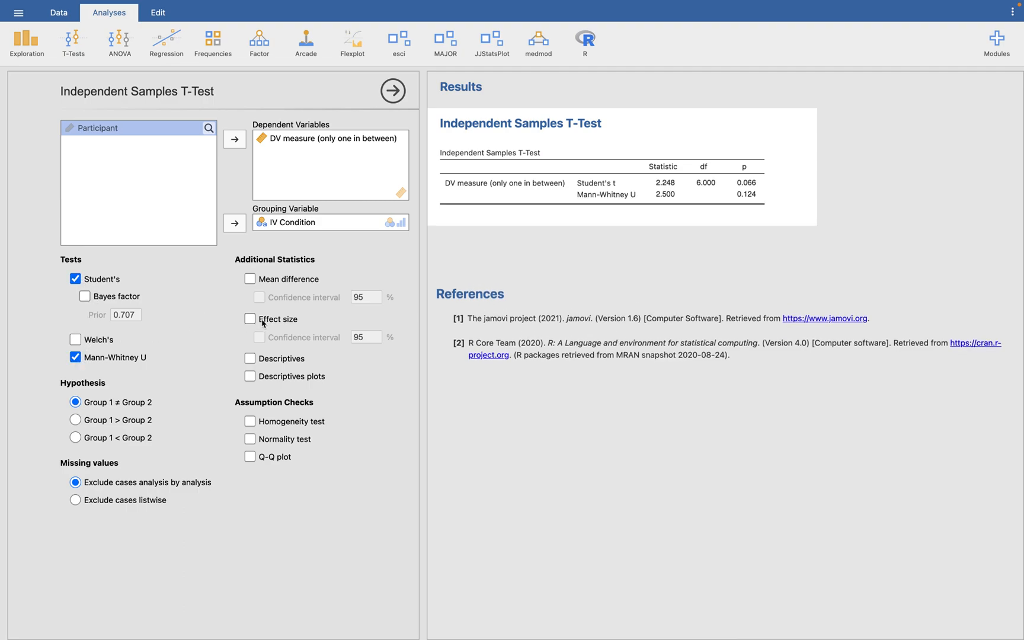
pyautogui.click(250, 319)
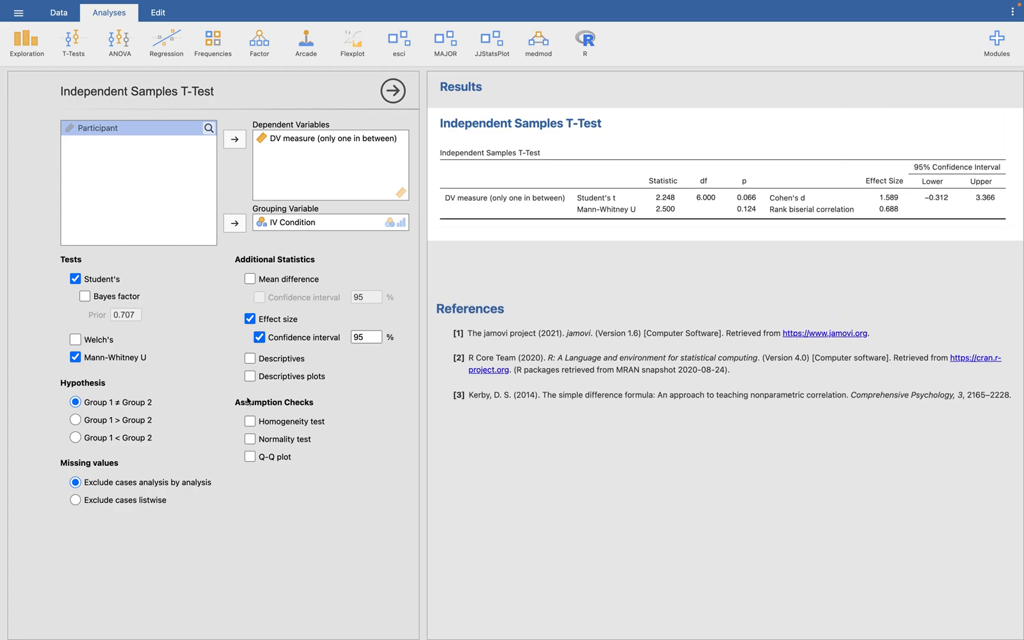
pyautogui.click(250, 375)
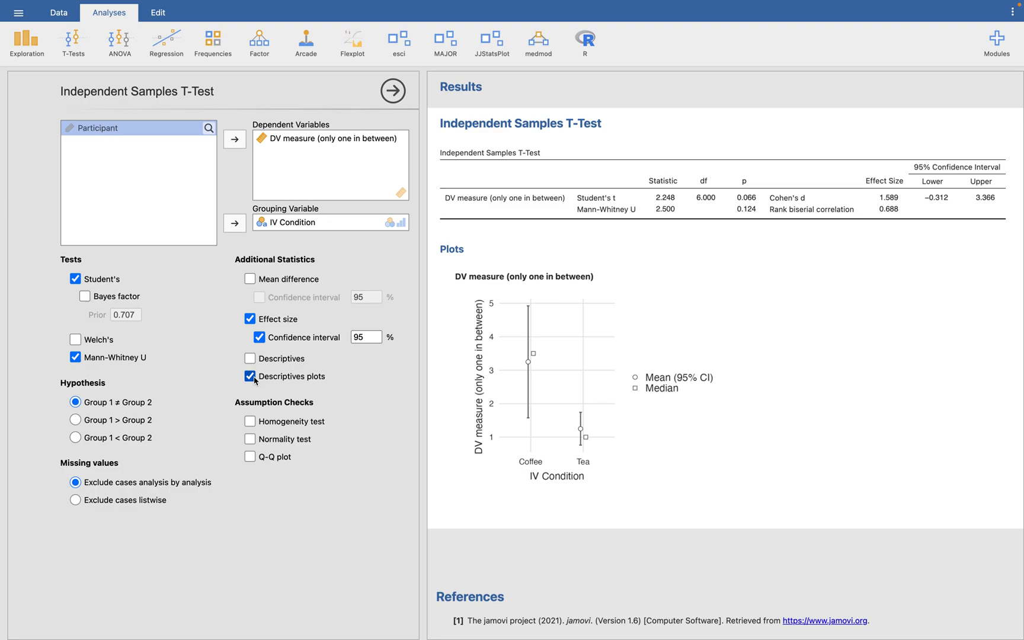
pyautogui.click(250, 358)
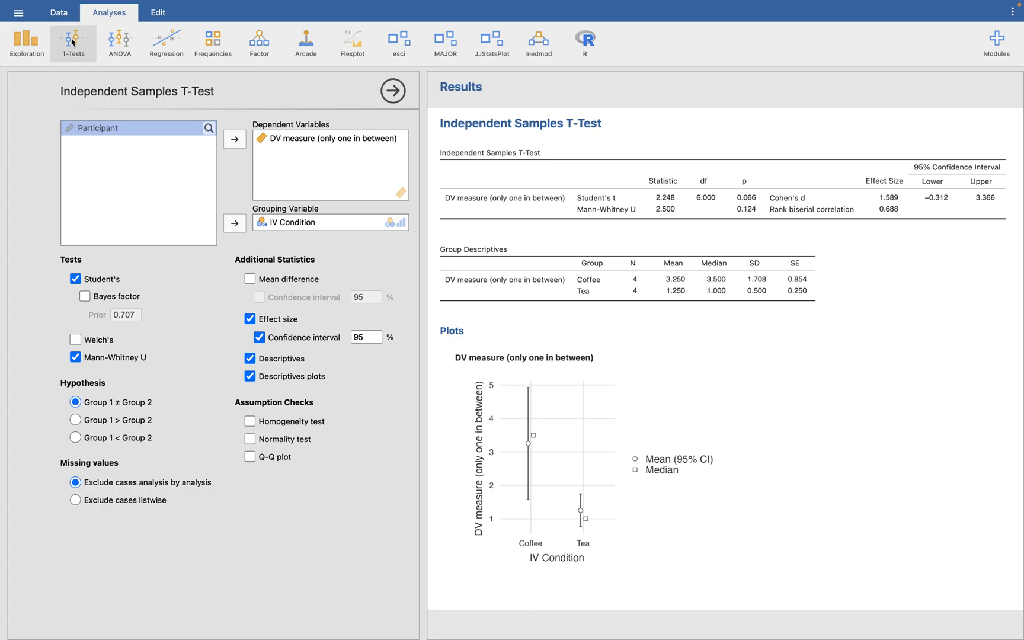
pyautogui.click(58, 12)
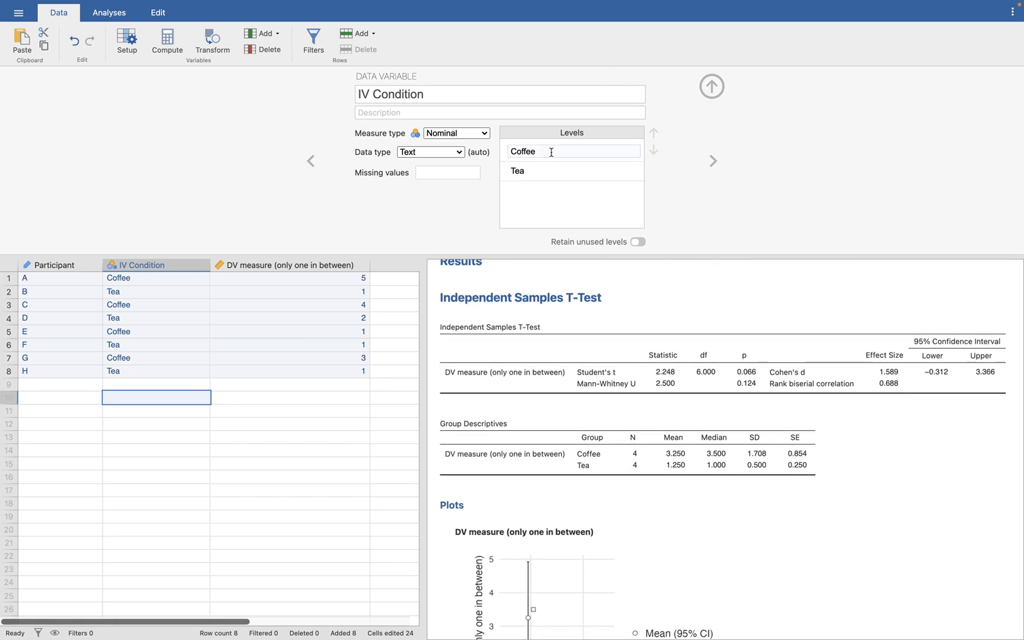
# - Move Coffee above Tea in IV Condition's levels so t = 2.248 and Coffee lists first in the output
pyautogui.click(653, 133)
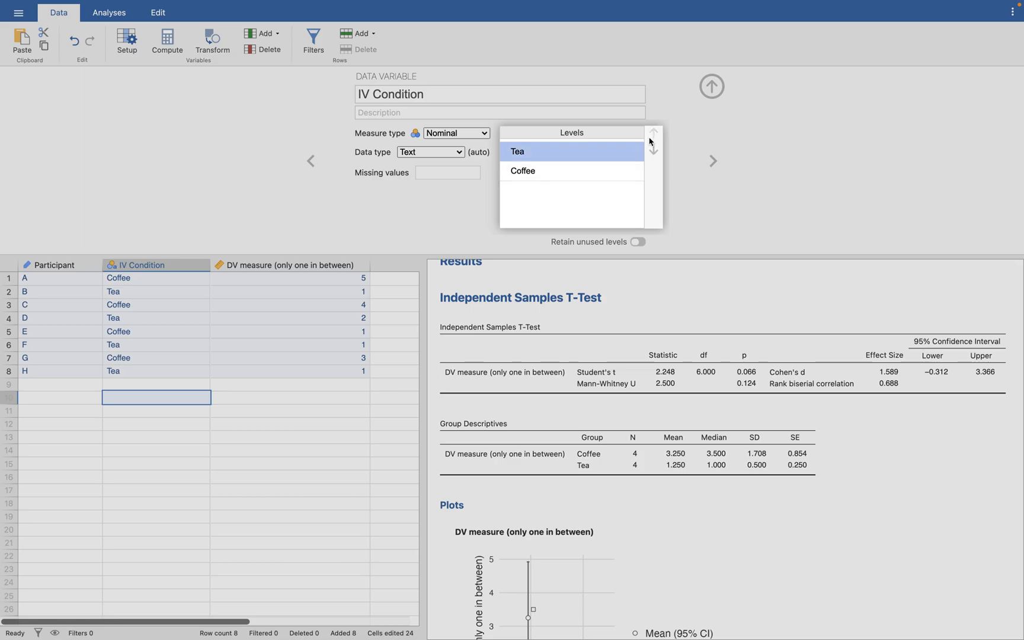
pyautogui.click(654, 133)
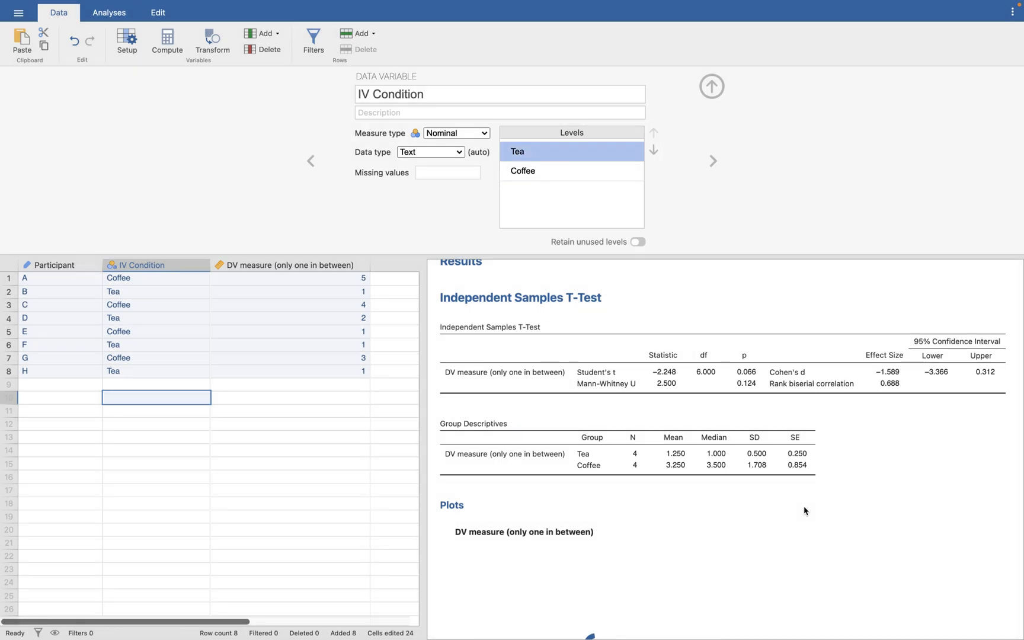
pyautogui.scroll(-3)
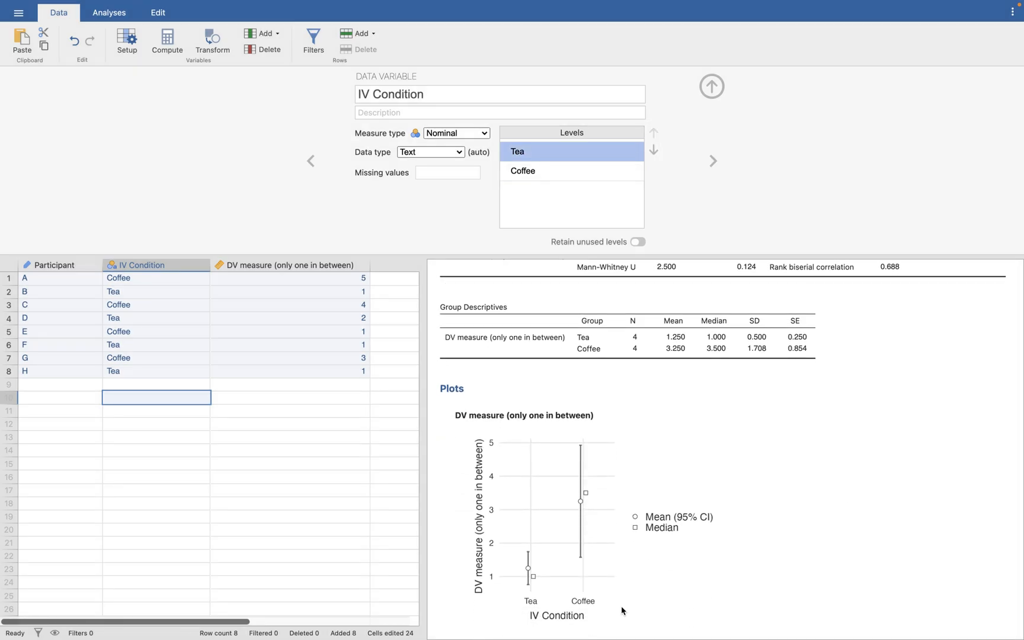
pyautogui.moveTo(995, 516)
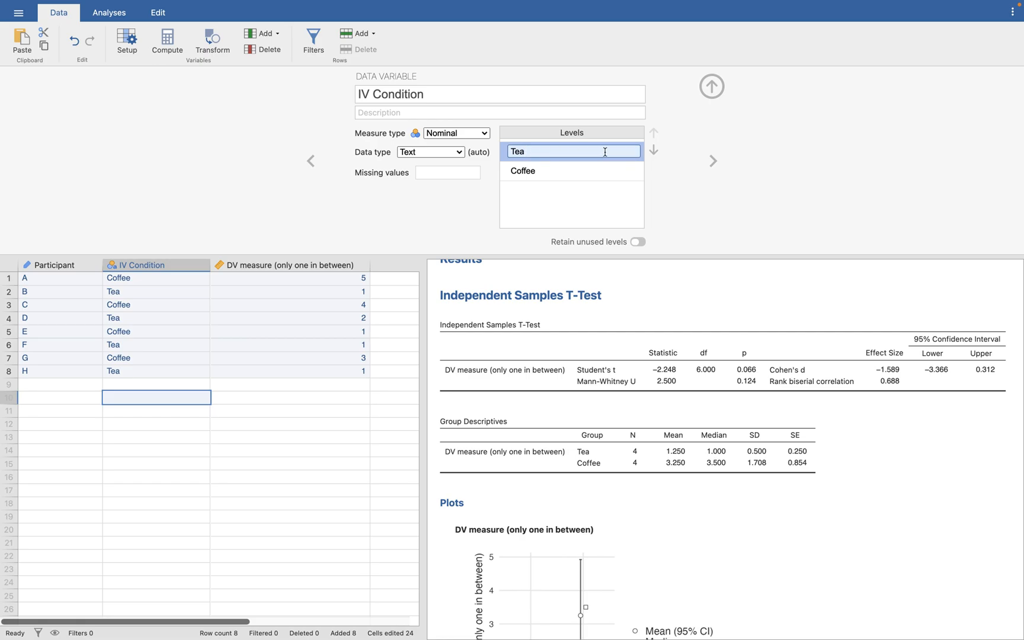
pyautogui.click(570, 171)
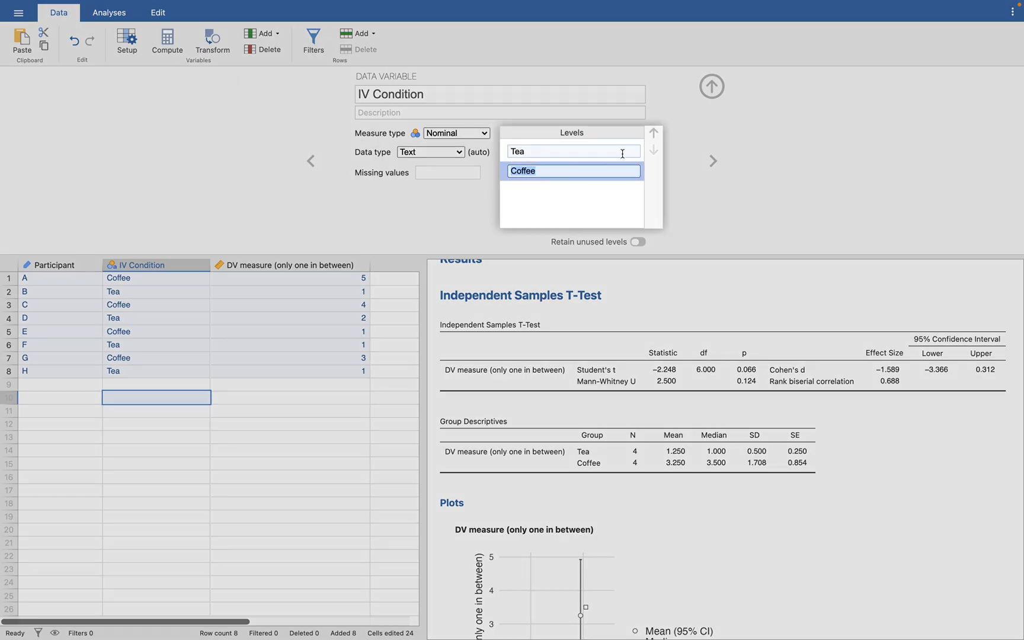
pyautogui.click(655, 133)
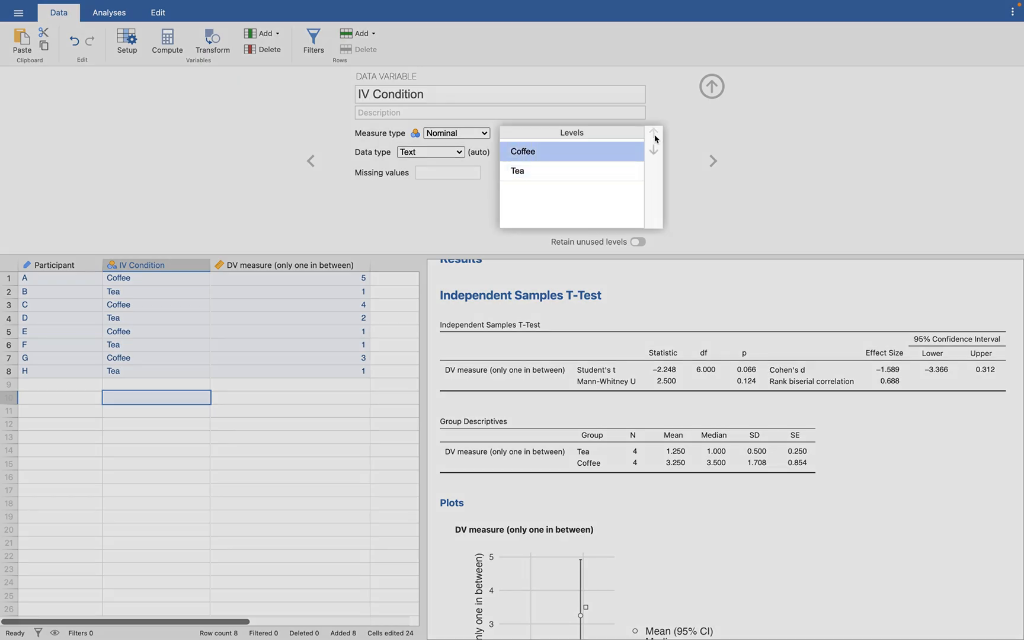
pyautogui.click(653, 135)
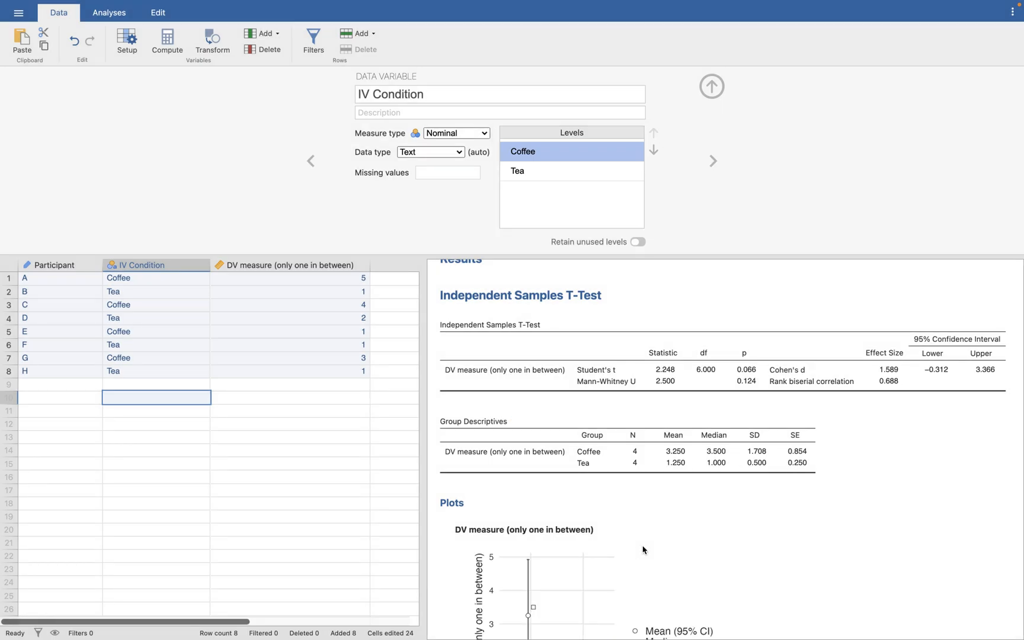
pyautogui.moveTo(747, 541)
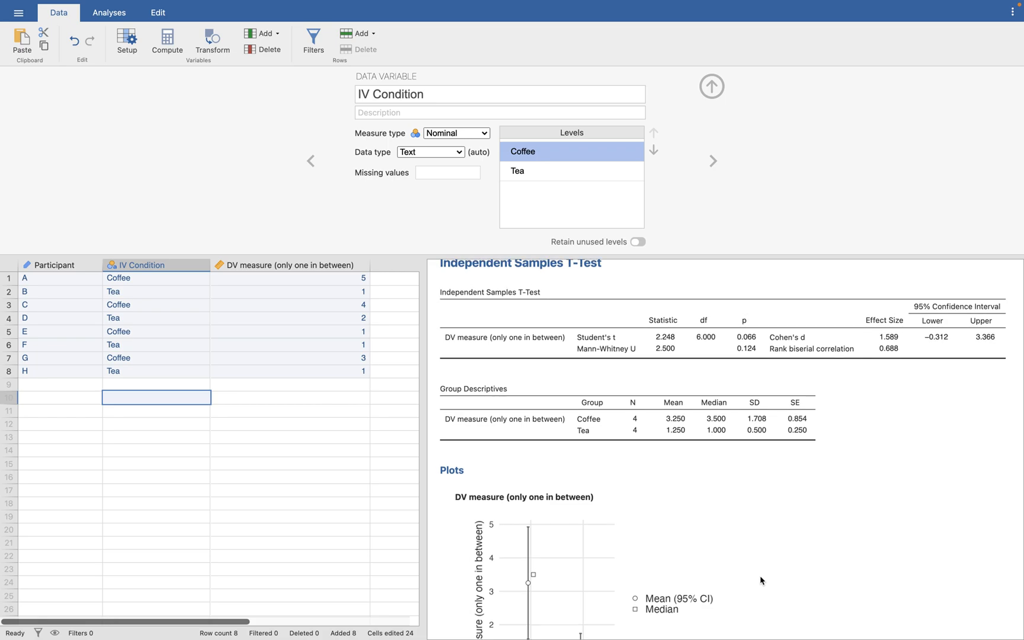
pyautogui.moveTo(885, 341)
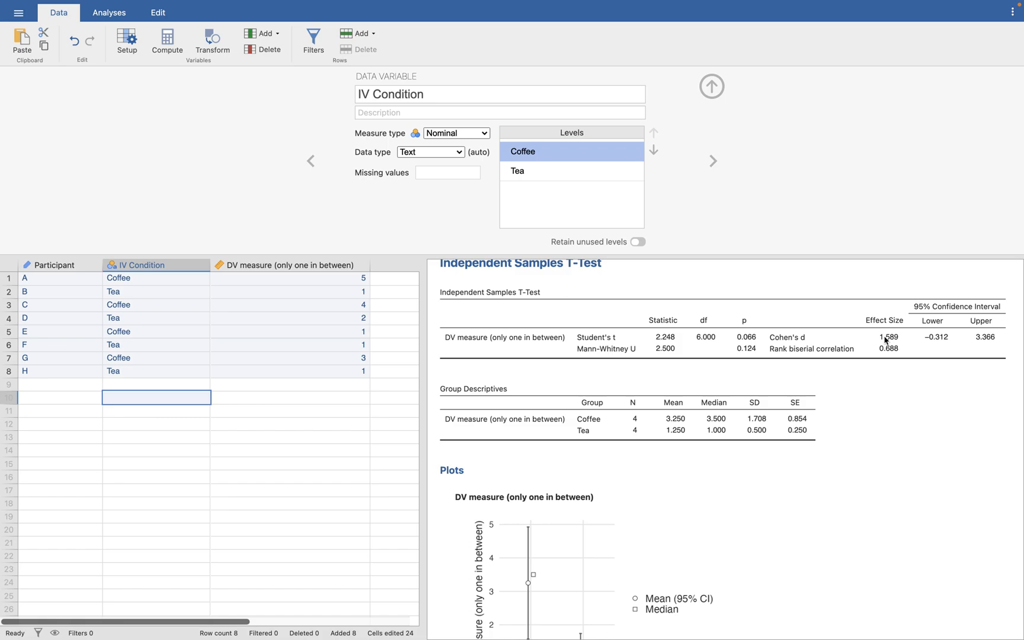
pyautogui.scroll(-3)
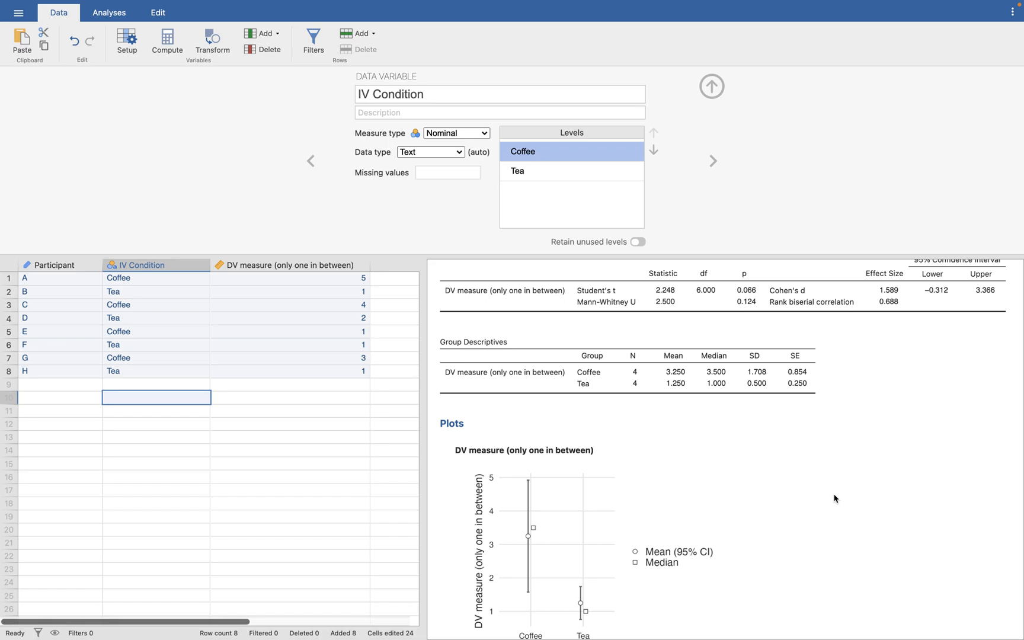
pyautogui.scroll(-3)
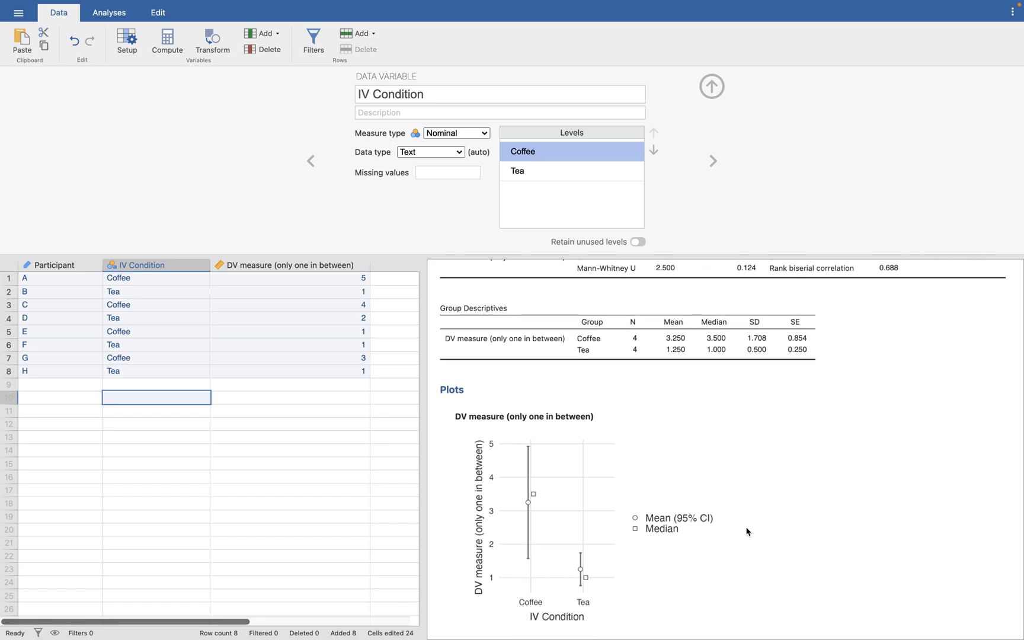
pyautogui.moveTo(555, 551)
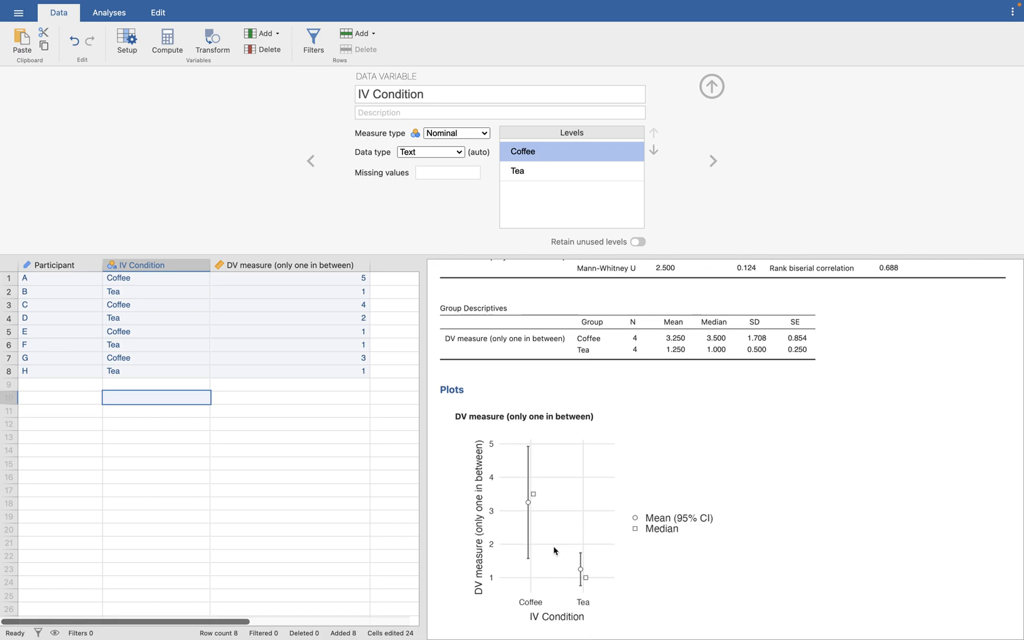
pyautogui.moveTo(821, 456)
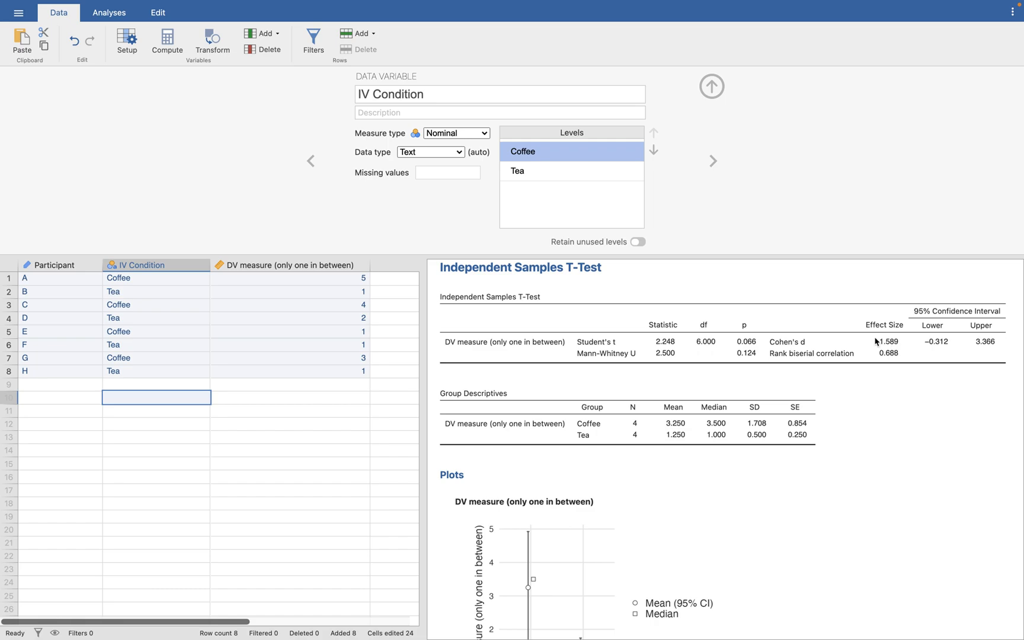
pyautogui.doubleClick(570, 151)
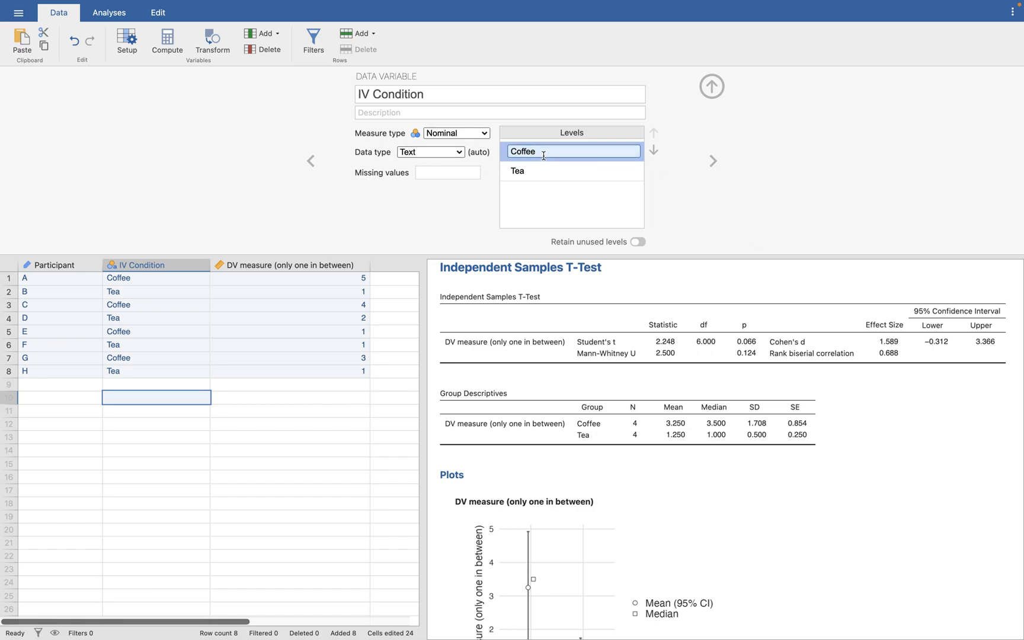
pyautogui.click(571, 171)
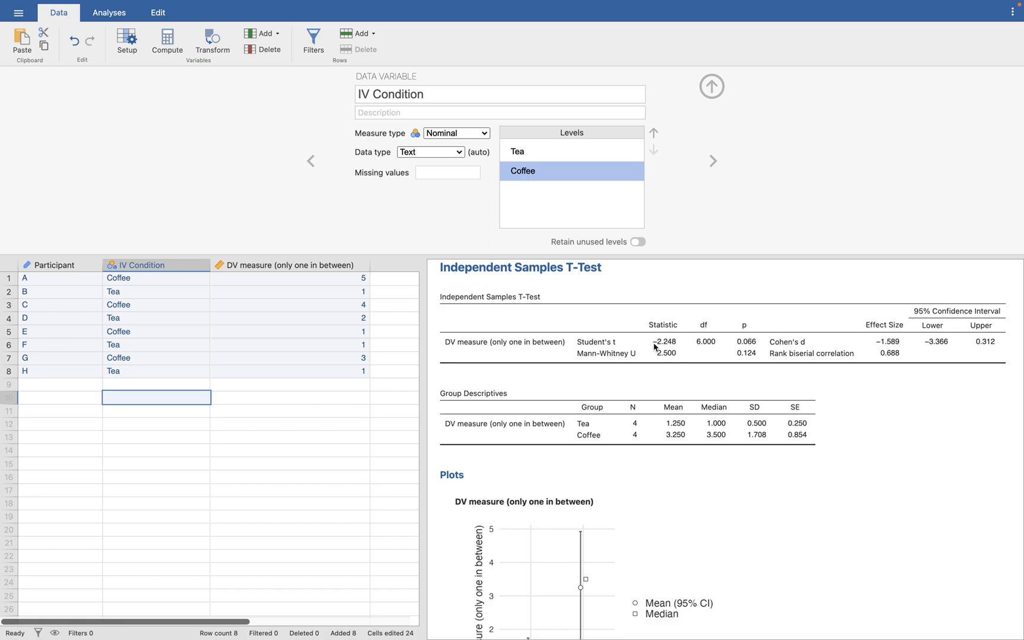
pyautogui.moveTo(884, 346)
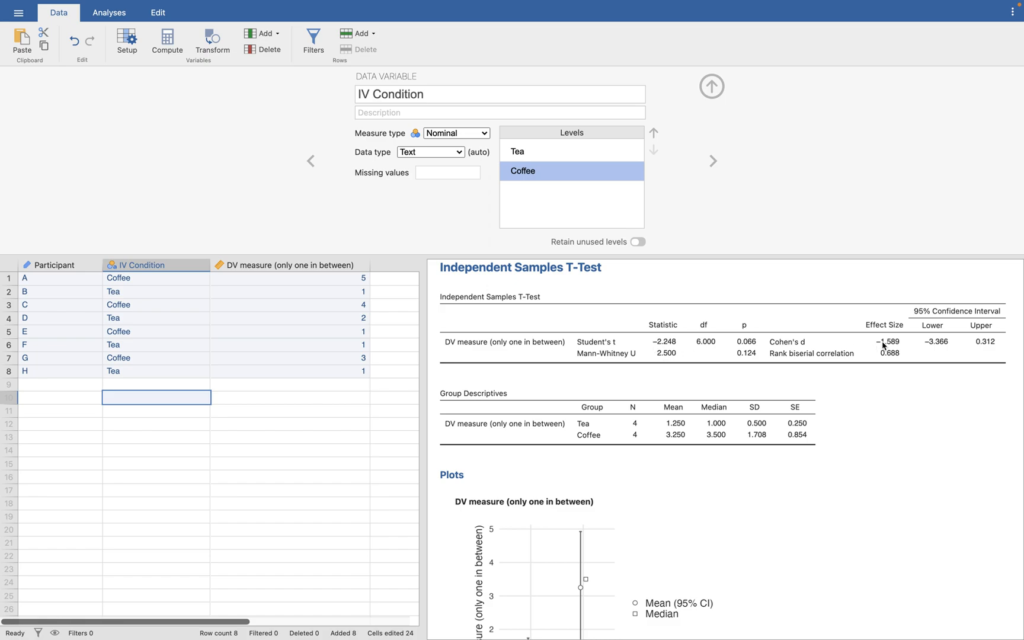
pyautogui.moveTo(950, 350)
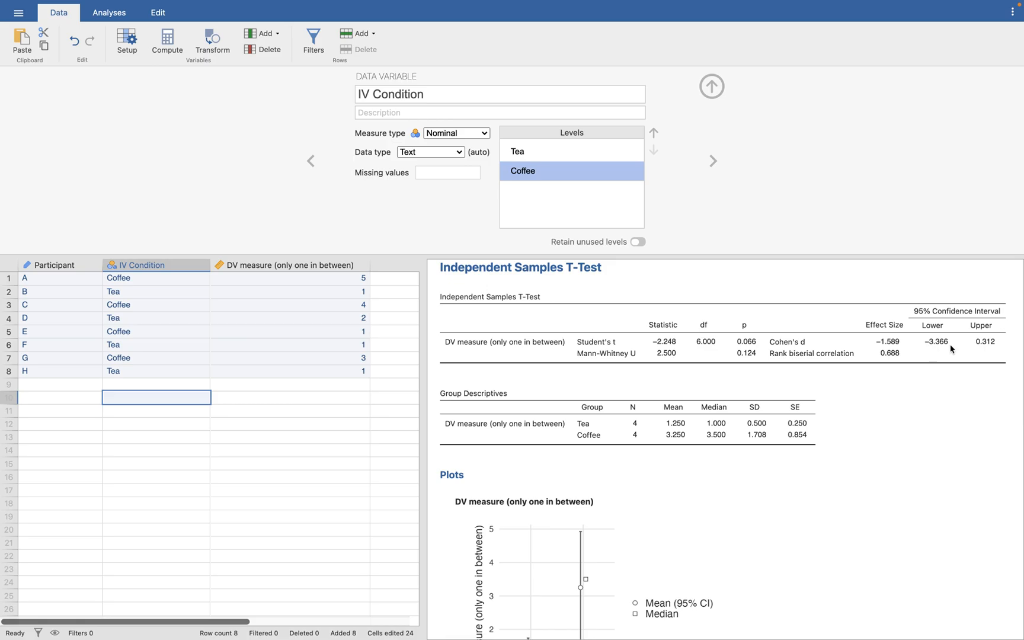
pyautogui.moveTo(971, 346)
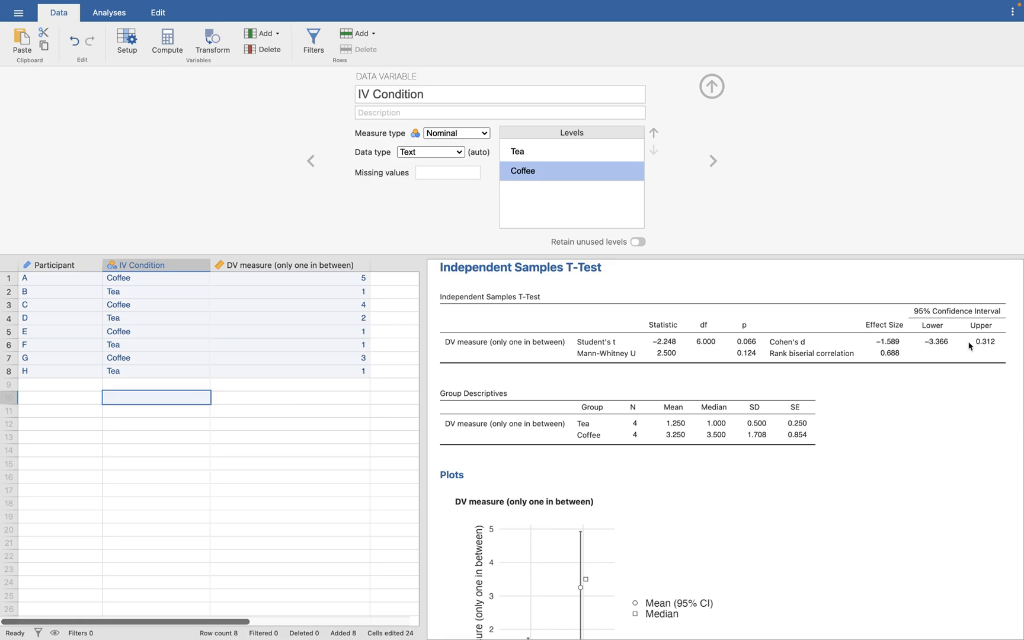
pyautogui.moveTo(655, 135)
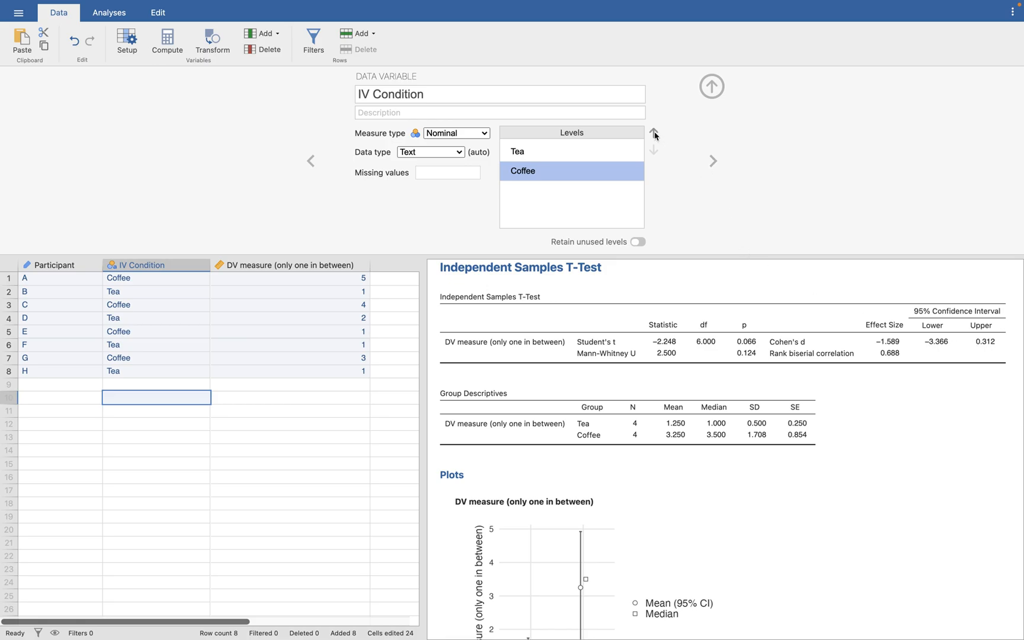
pyautogui.click(654, 134)
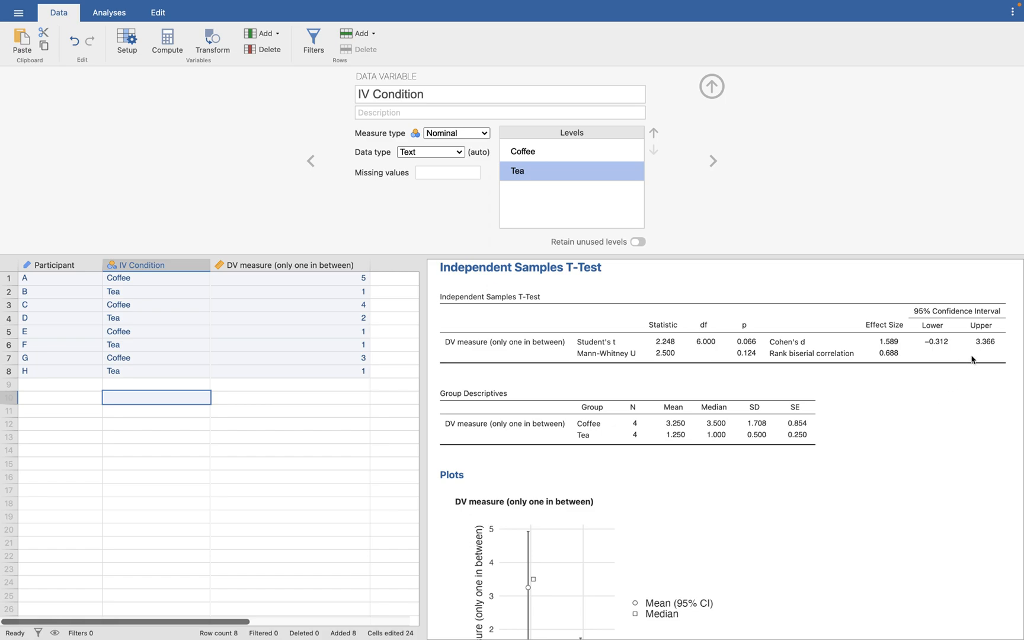
pyautogui.moveTo(630, 349)
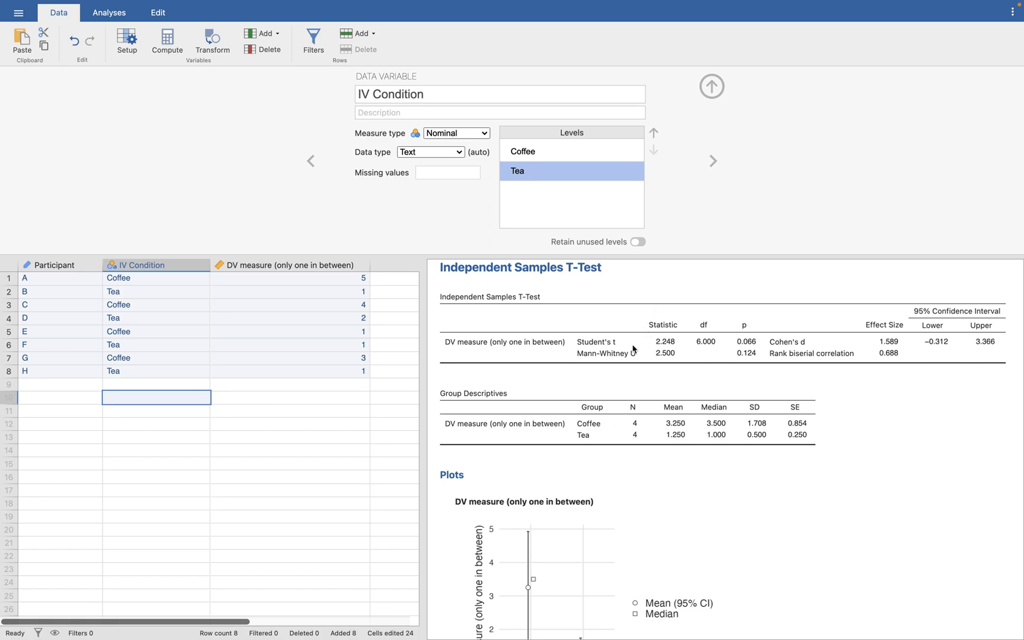
pyautogui.moveTo(714, 349)
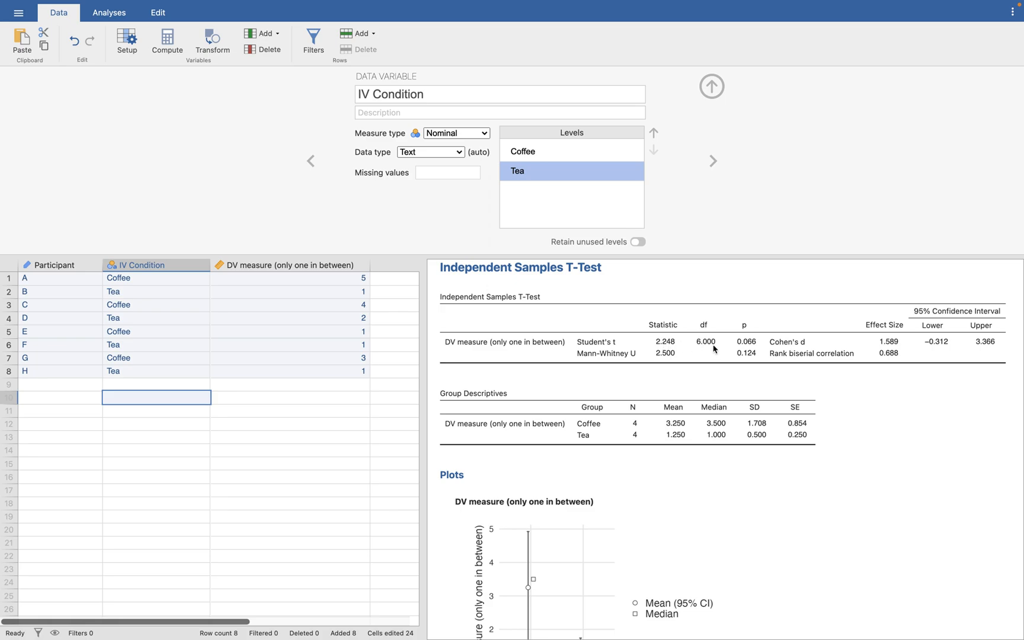
pyautogui.moveTo(750, 348)
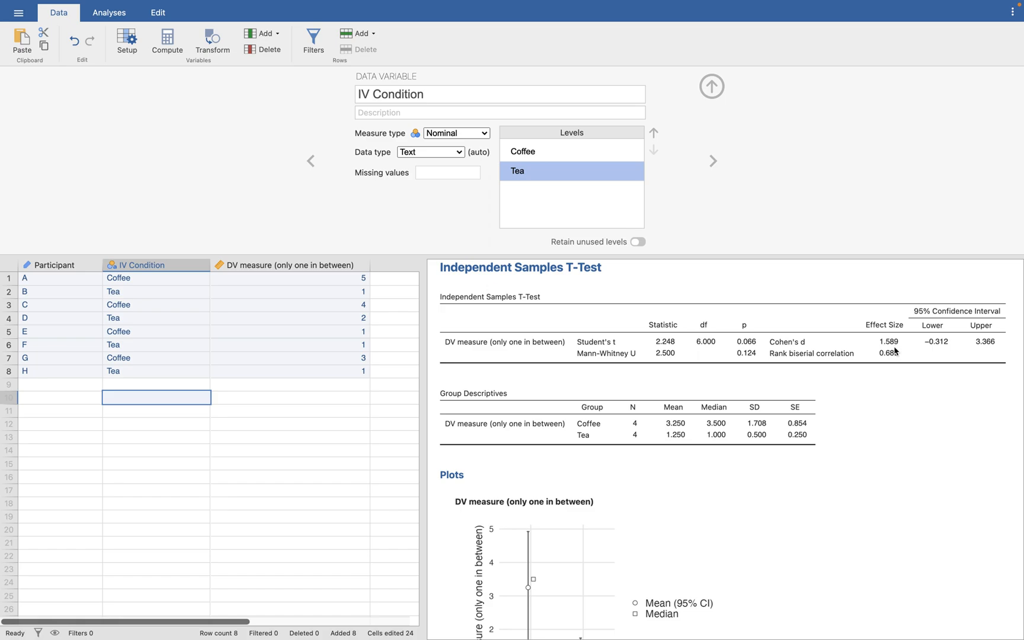
pyautogui.moveTo(940, 353)
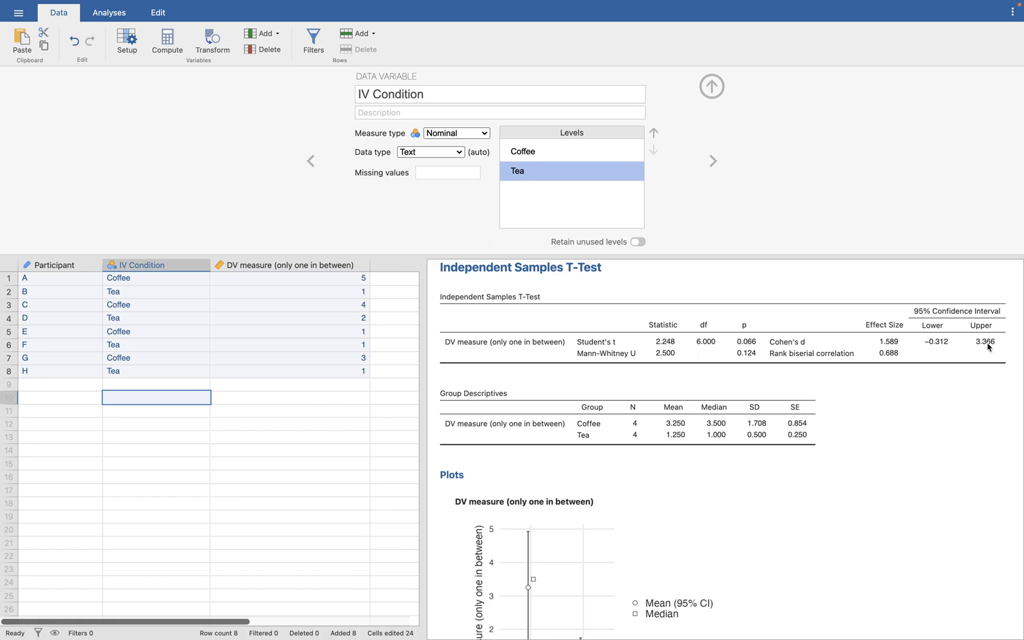
pyautogui.moveTo(588, 362)
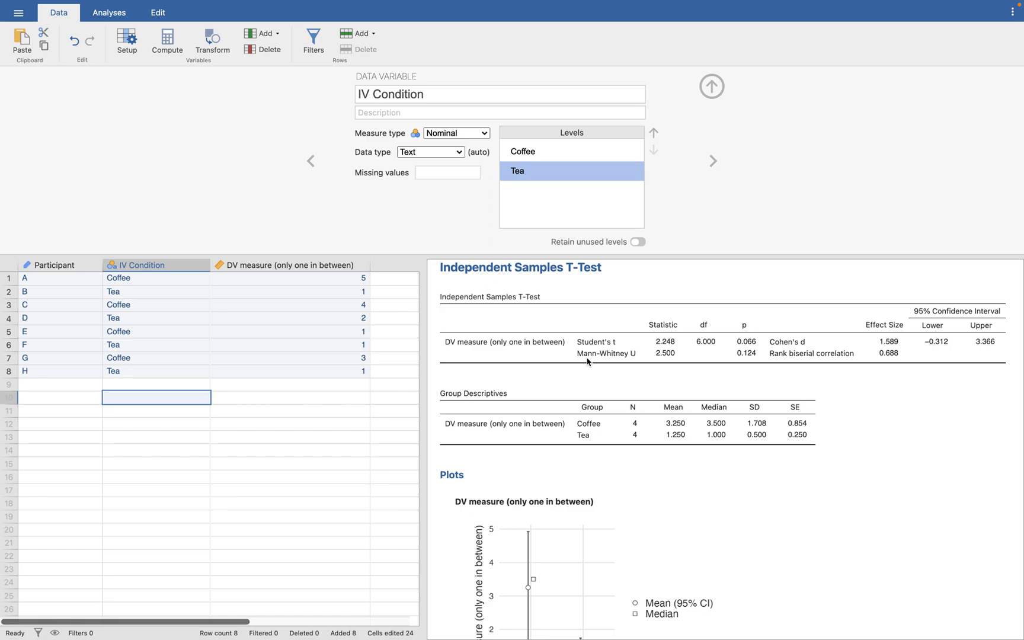
pyautogui.moveTo(593, 366)
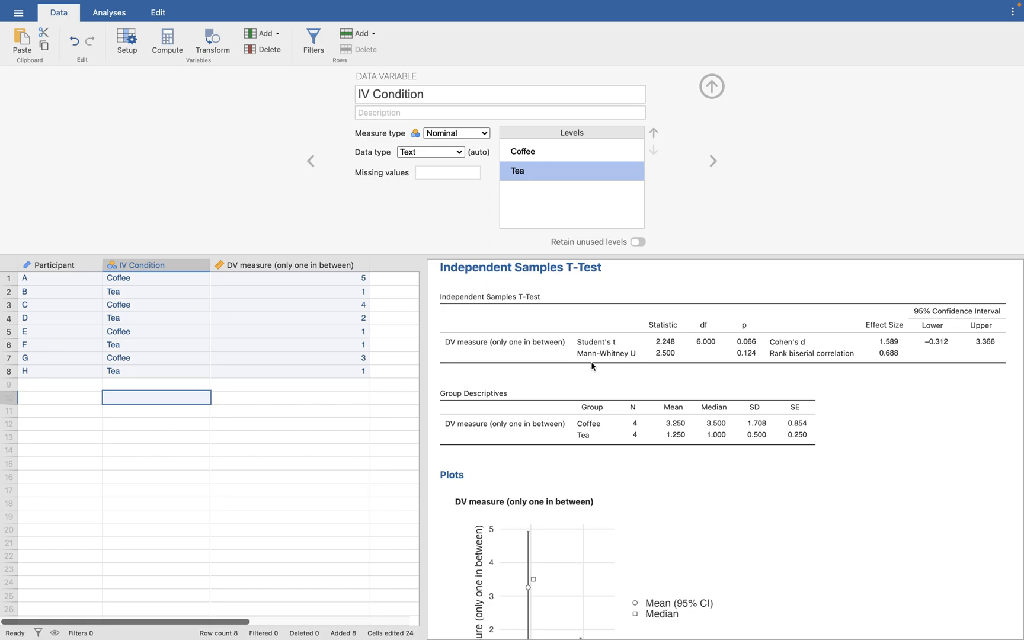
pyautogui.moveTo(661, 363)
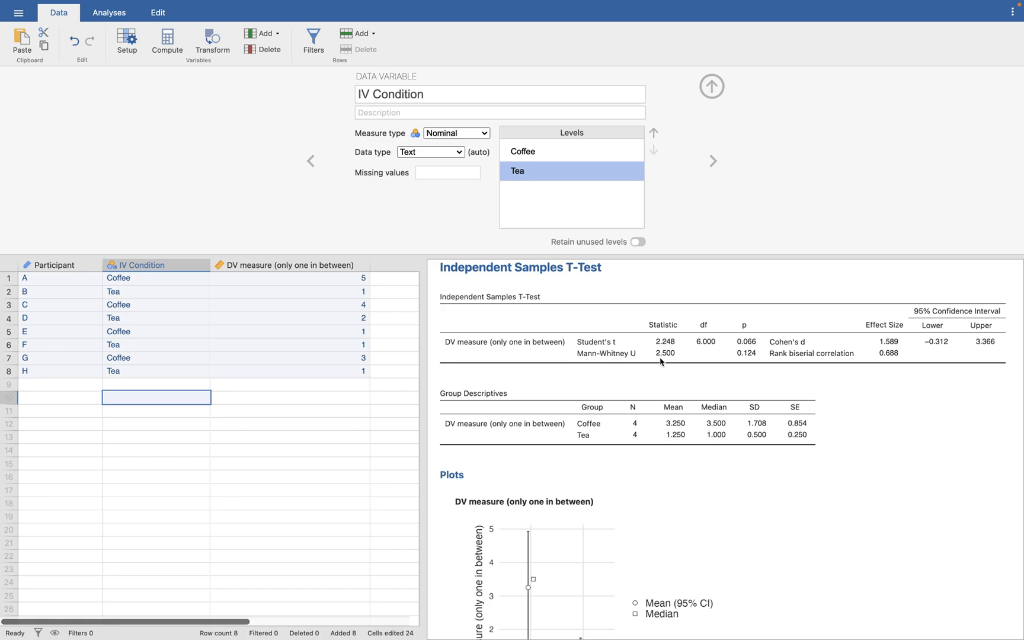
pyautogui.moveTo(759, 359)
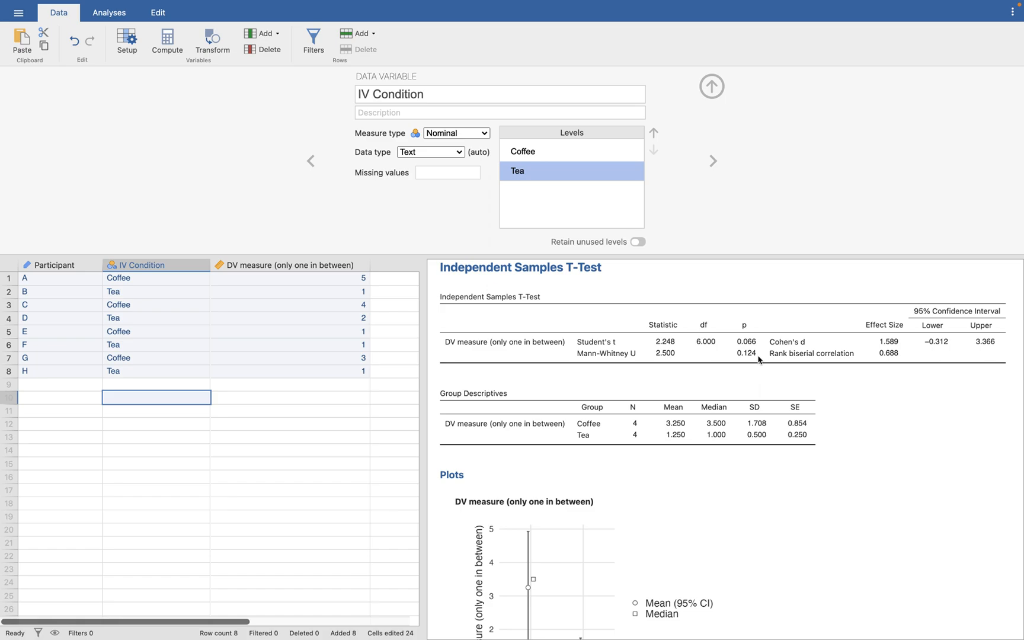
pyautogui.moveTo(776, 406)
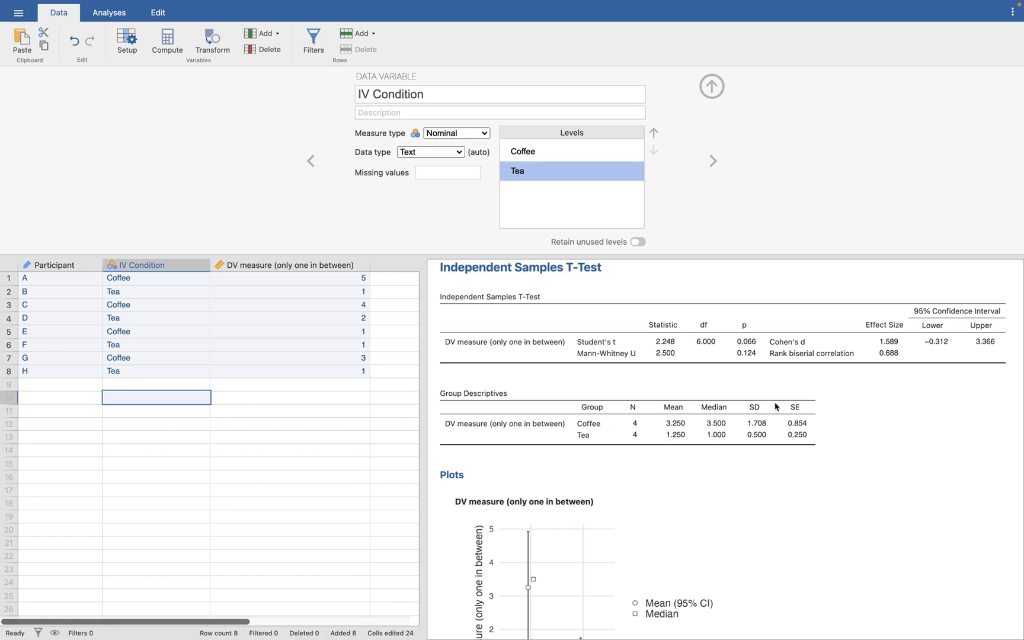
pyautogui.moveTo(694, 440)
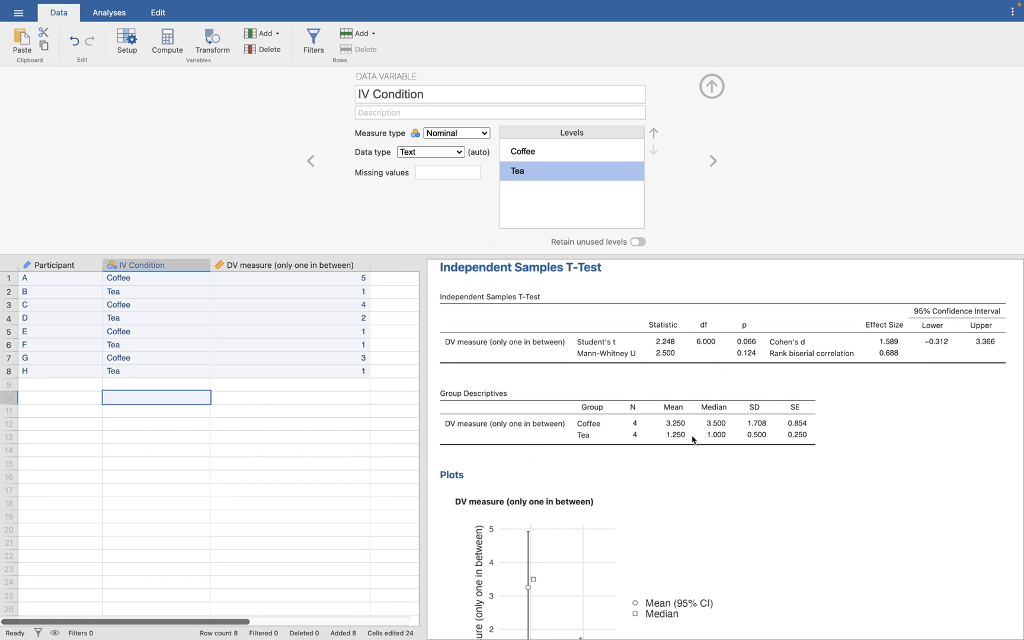
pyautogui.moveTo(794, 482)
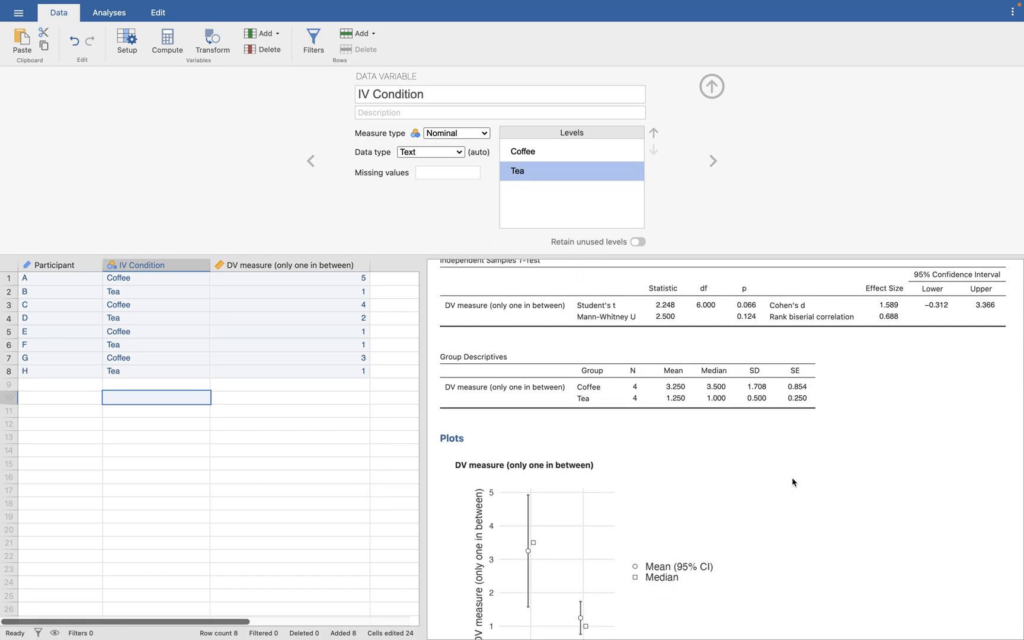
pyautogui.scroll(-3)
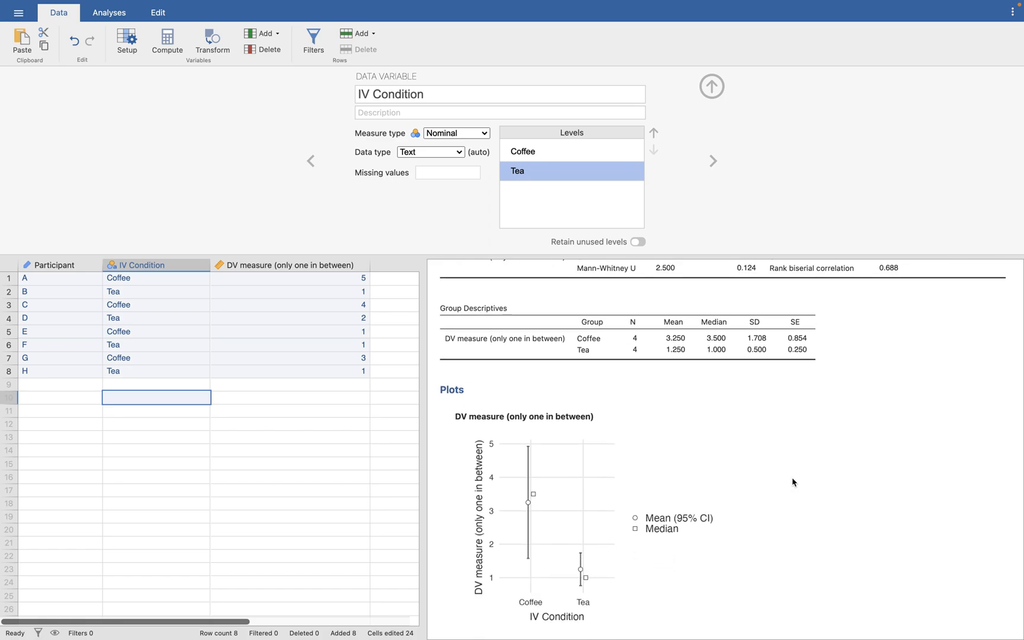